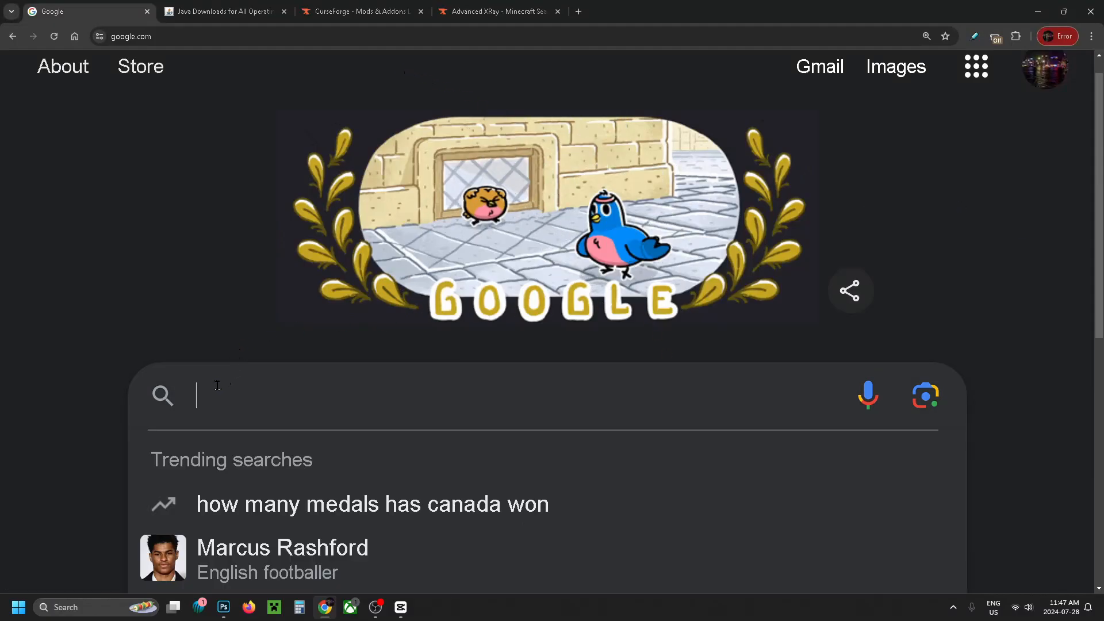
# Search 'minecraft fabric' and save the Windows Fabric installer from fabricmc.net to the desktop.
pyautogui.write('minecraft fabric')
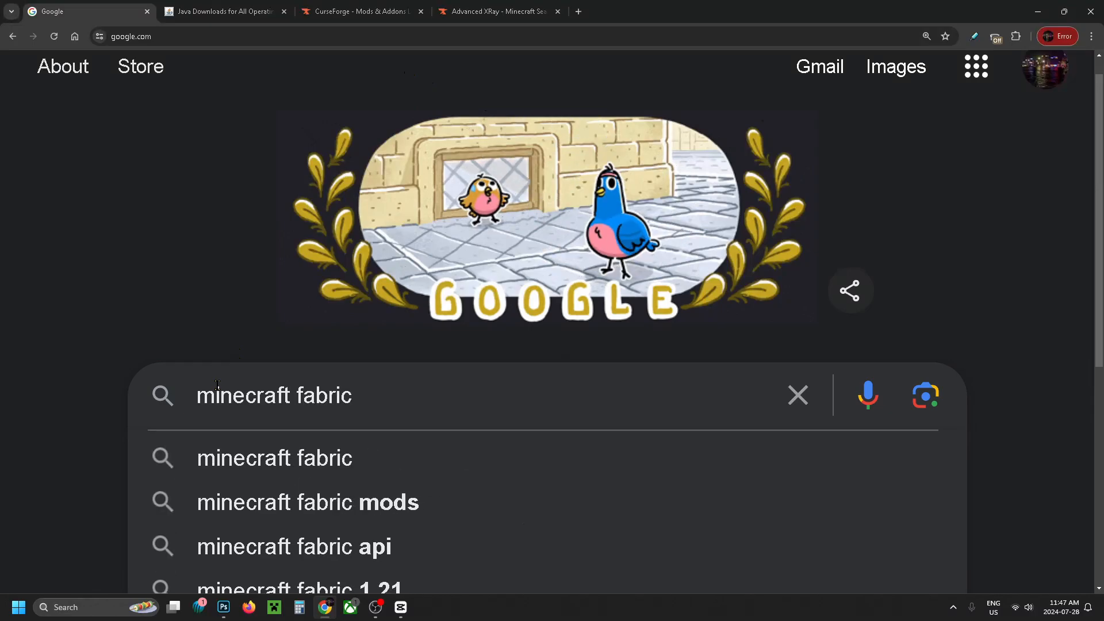
pyautogui.press('Enter')
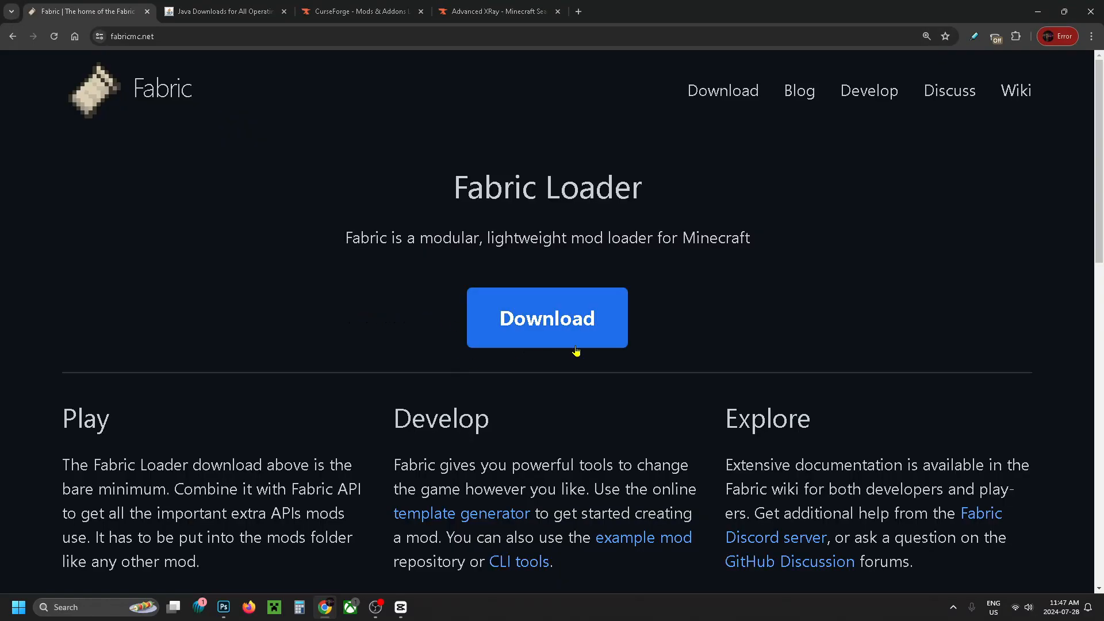
pyautogui.click(547, 317)
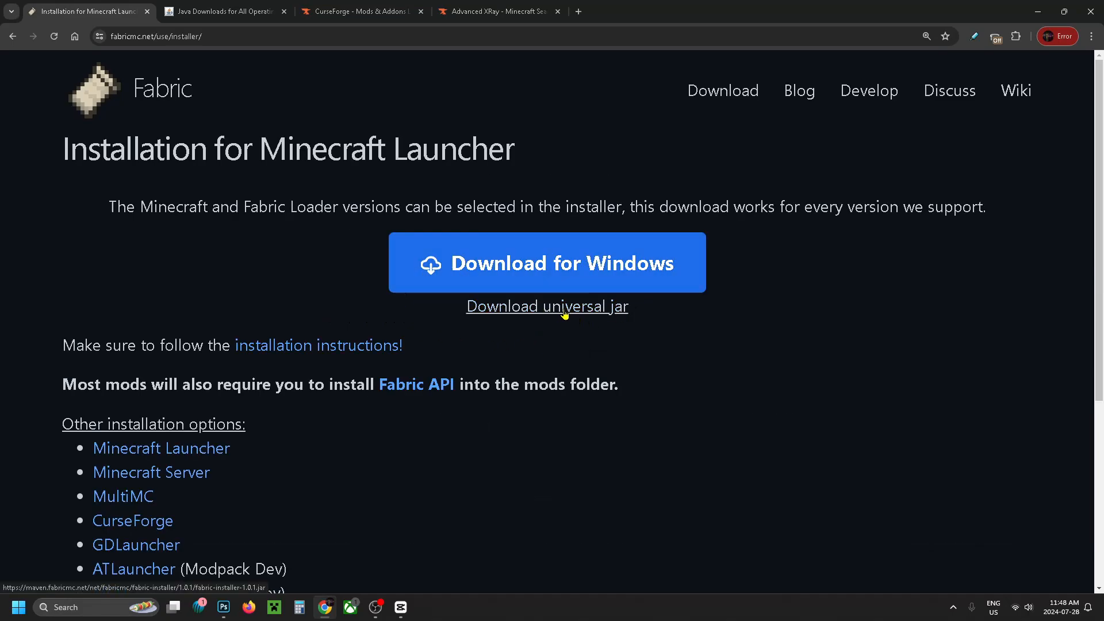
pyautogui.click(546, 263)
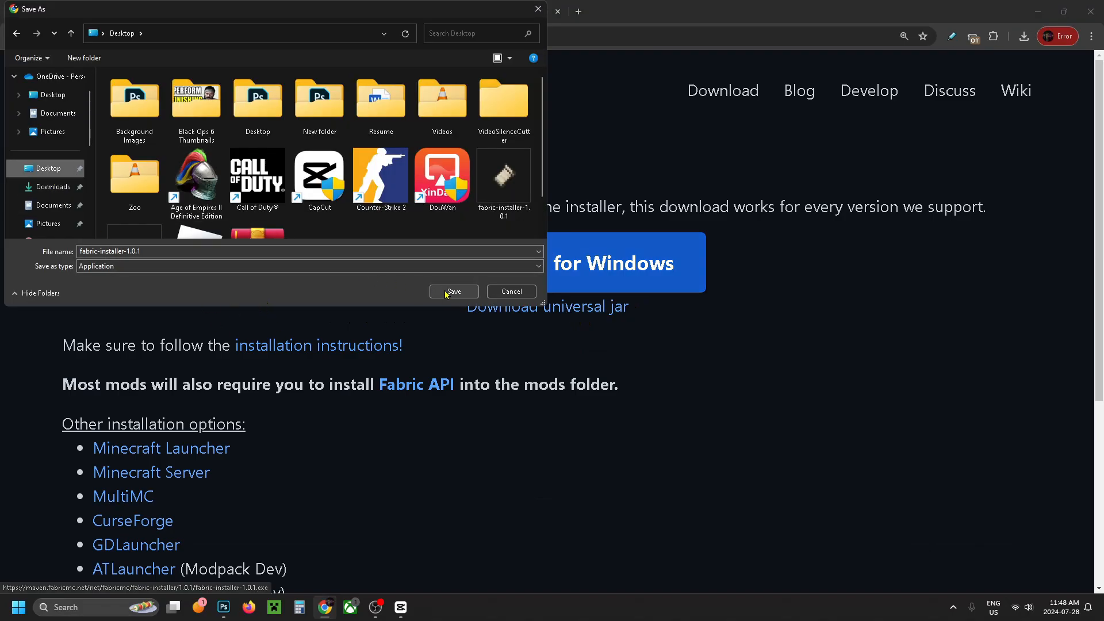
pyautogui.click(454, 291)
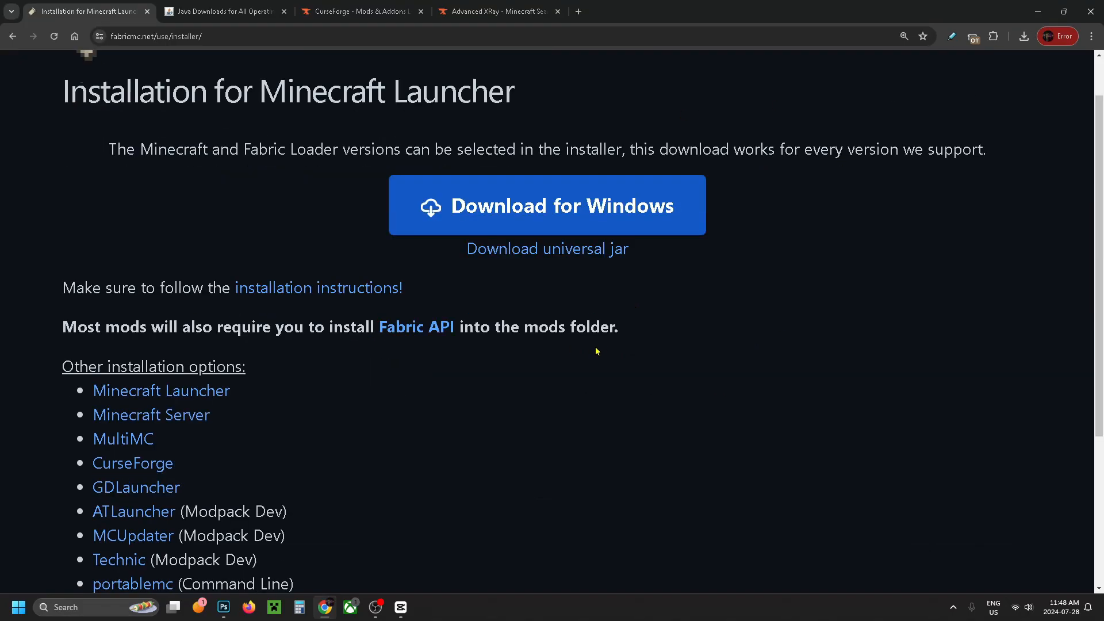
pyautogui.moveTo(415, 327)
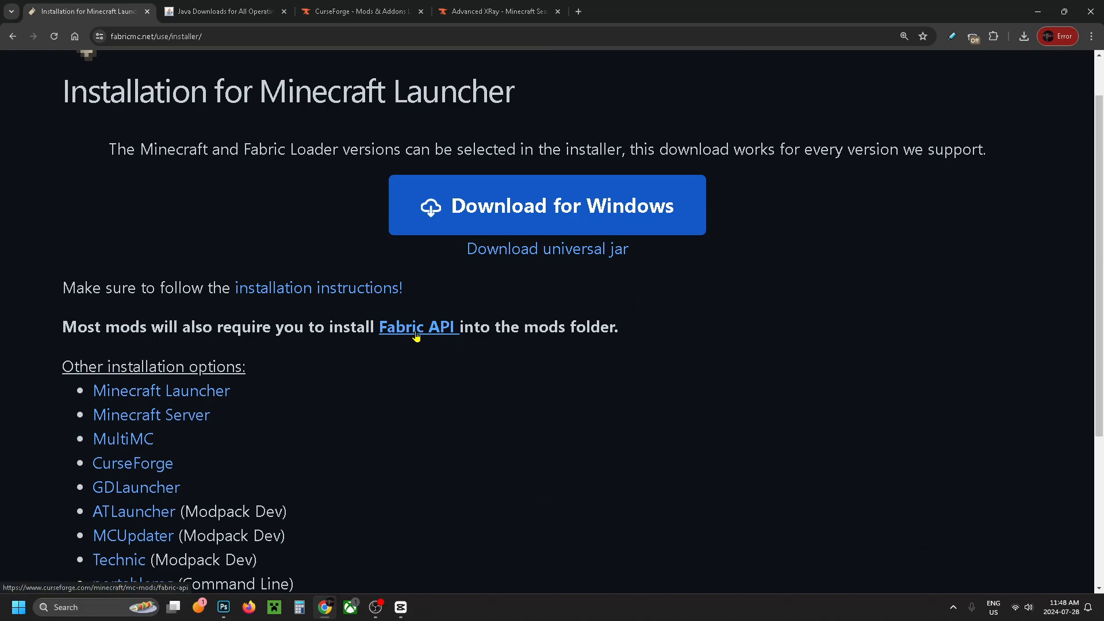
pyautogui.moveTo(413, 339)
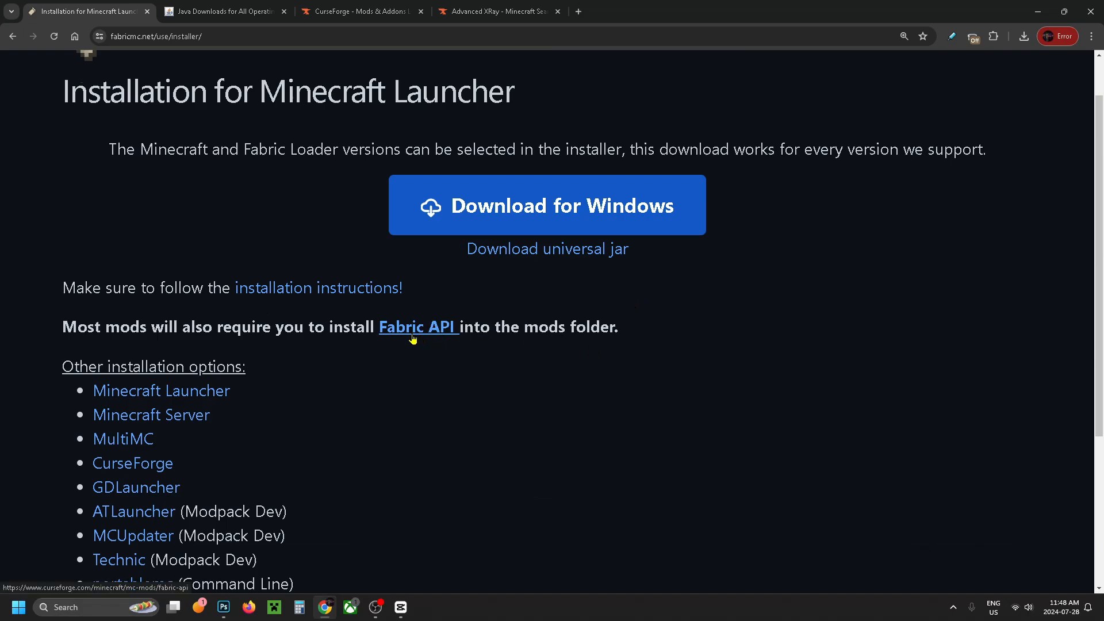
# Open the Fabric API files list on CurseForge filtered to Minecraft 1.21.
pyautogui.click(416, 326)
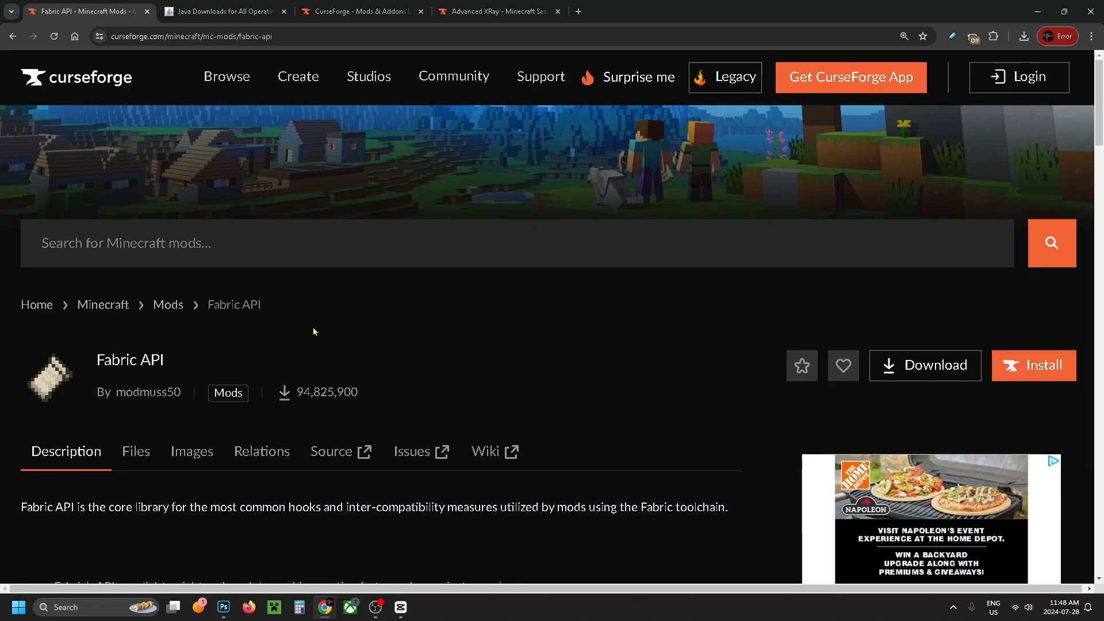
pyautogui.scroll(-3)
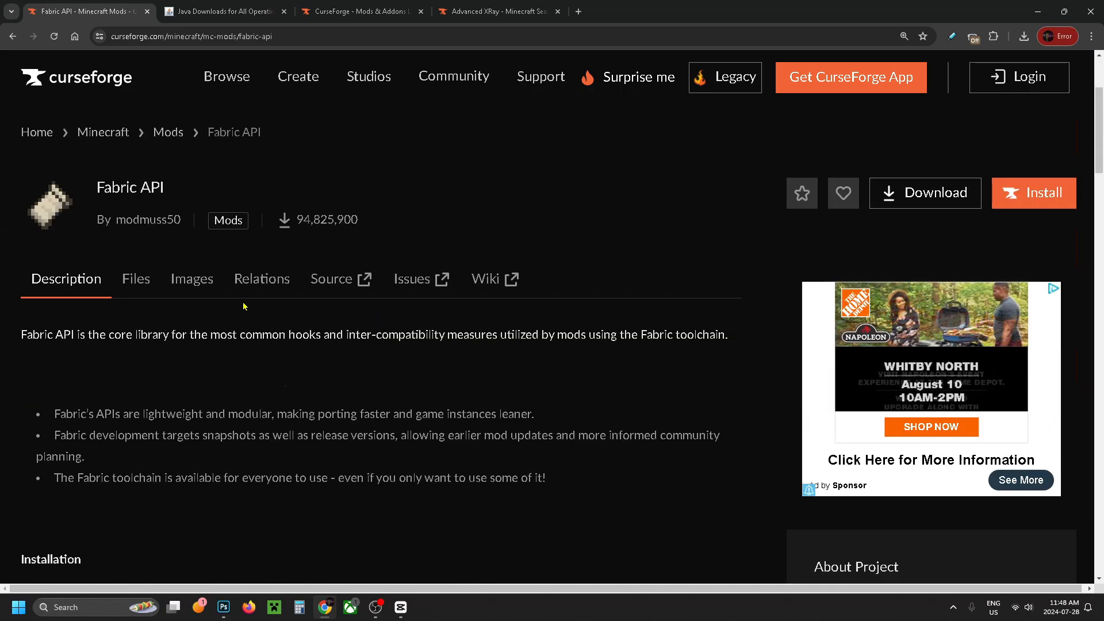
pyautogui.click(135, 278)
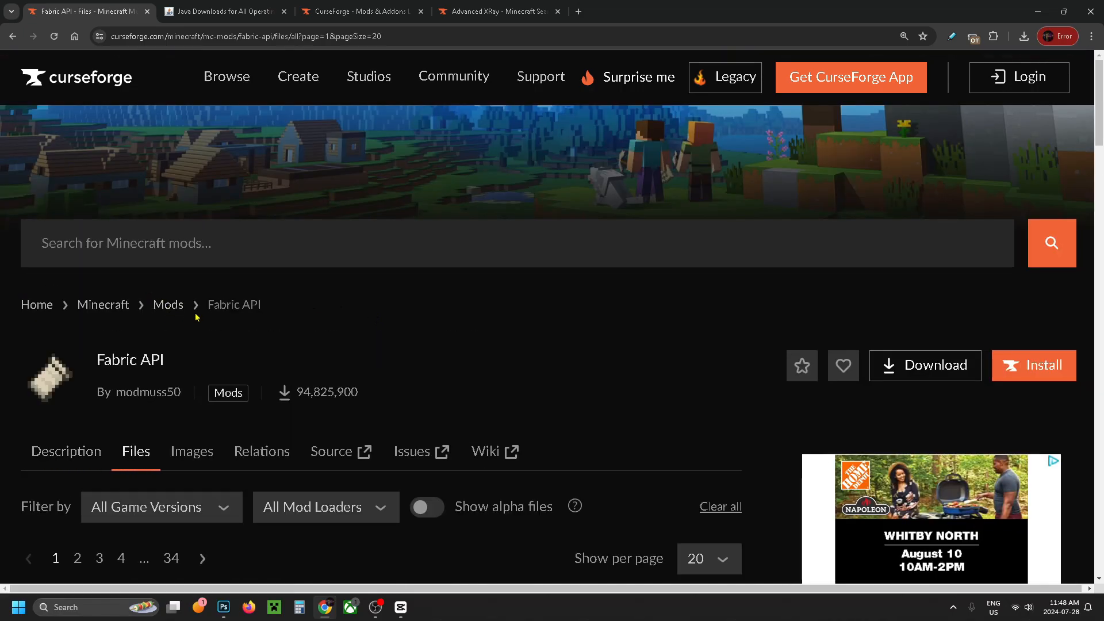
pyautogui.scroll(-3)
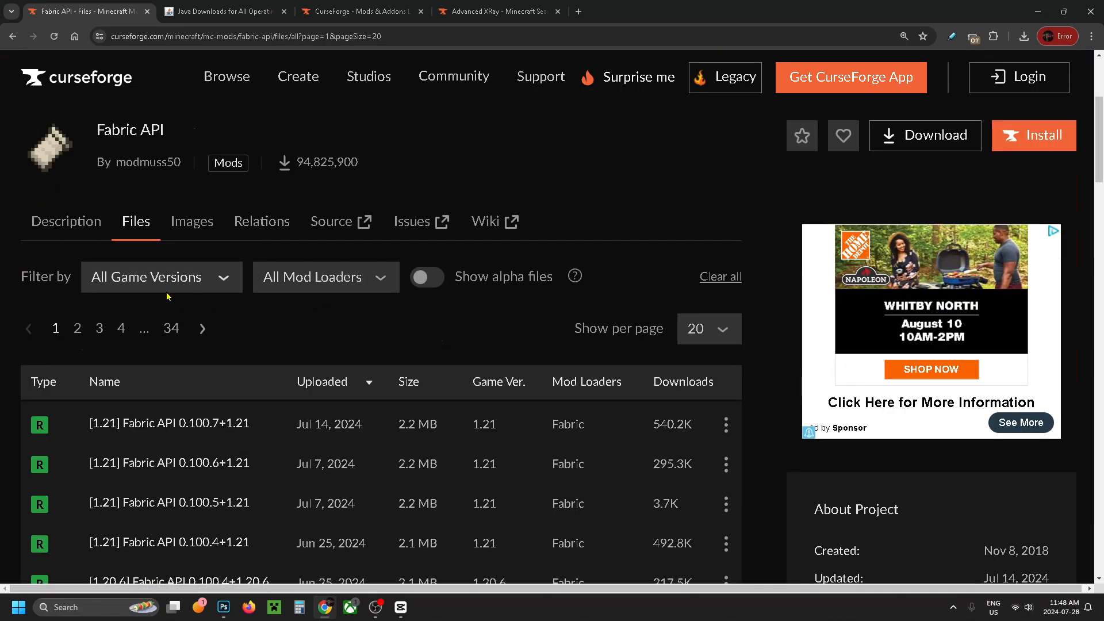
pyautogui.click(160, 276)
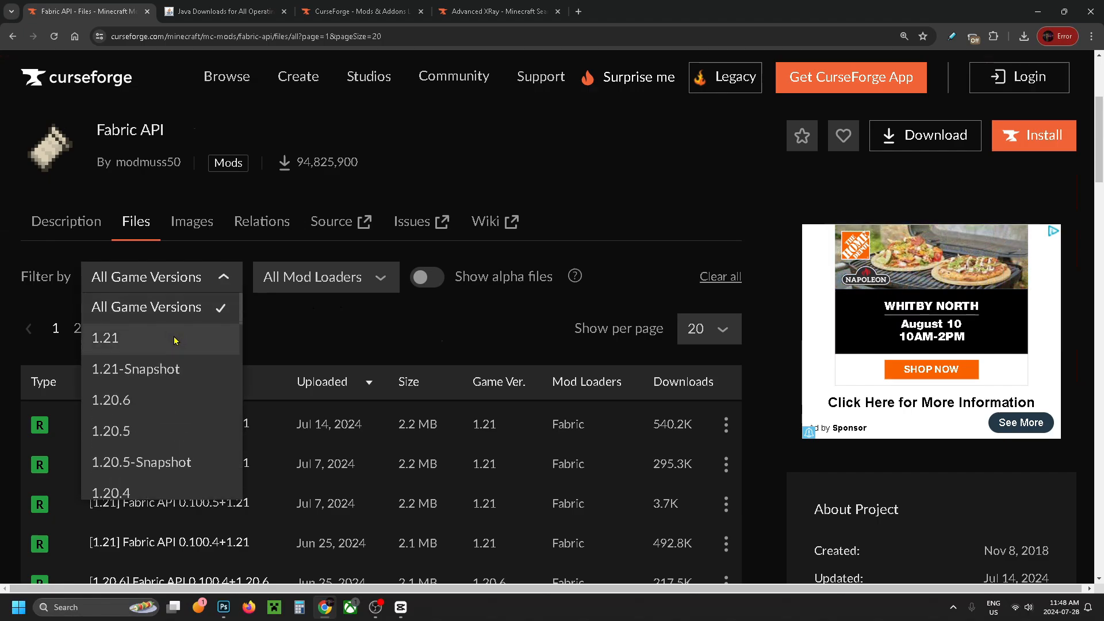
pyautogui.click(105, 337)
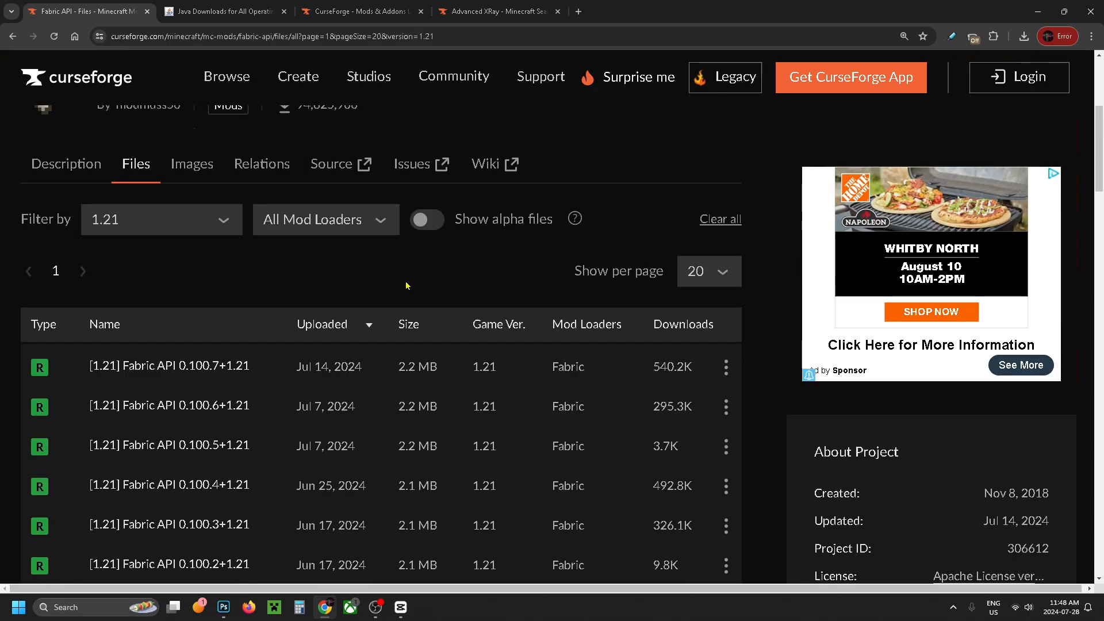
# Download and save the Fabric API 0.100.7+1.21 file.
pyautogui.scroll(-3)
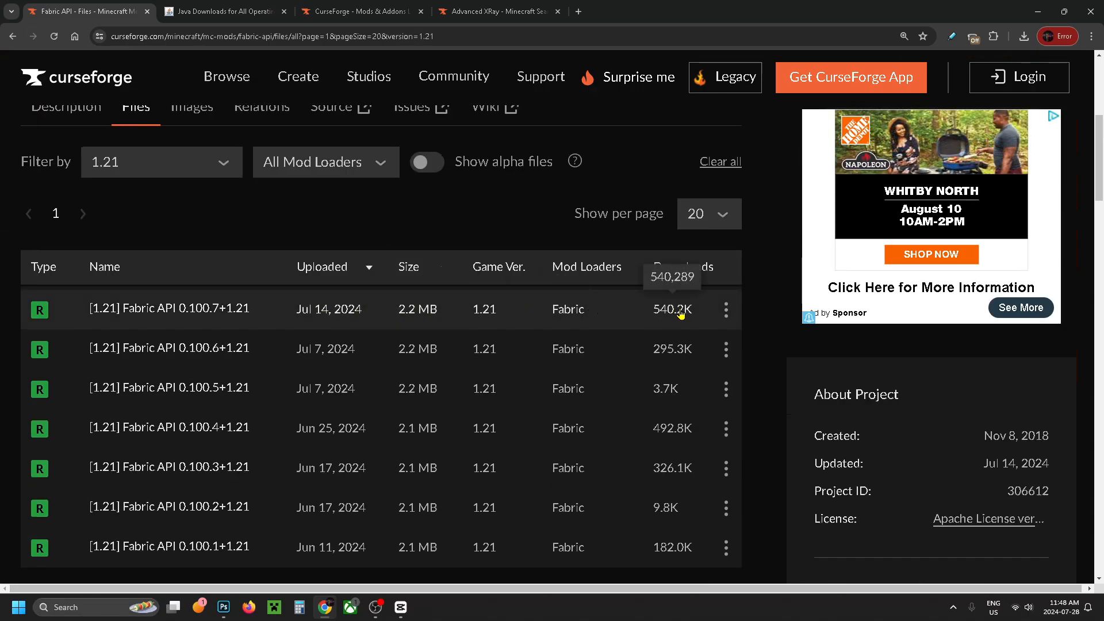
pyautogui.click(725, 309)
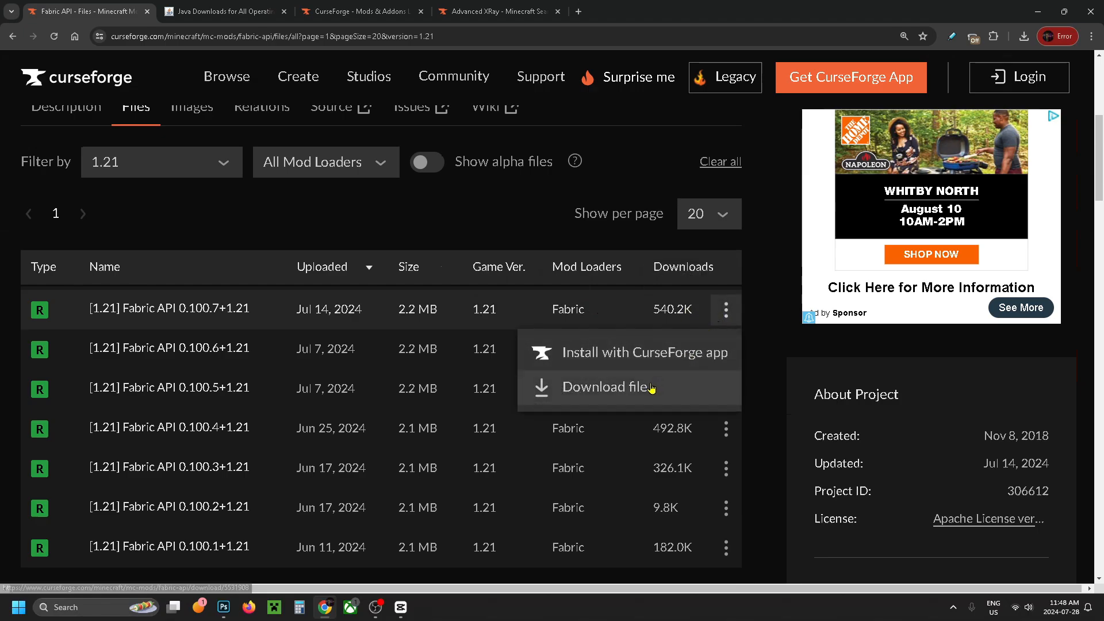
pyautogui.click(607, 386)
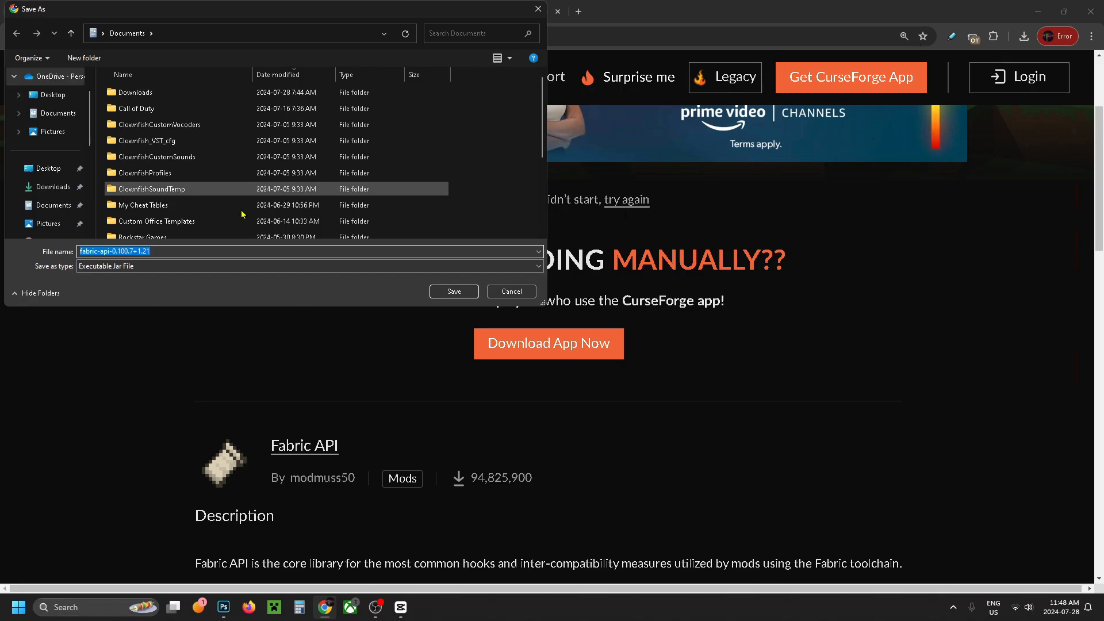
pyautogui.click(48, 169)
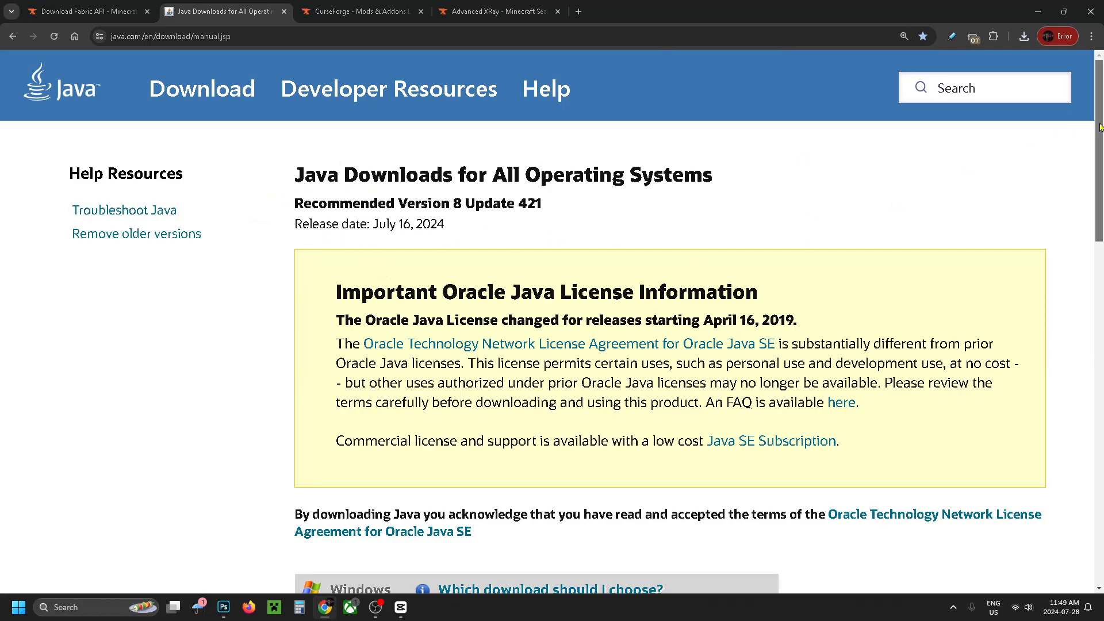
# Scroll through java.com's Java downloads page for all operating systems.
pyautogui.scroll(-3)
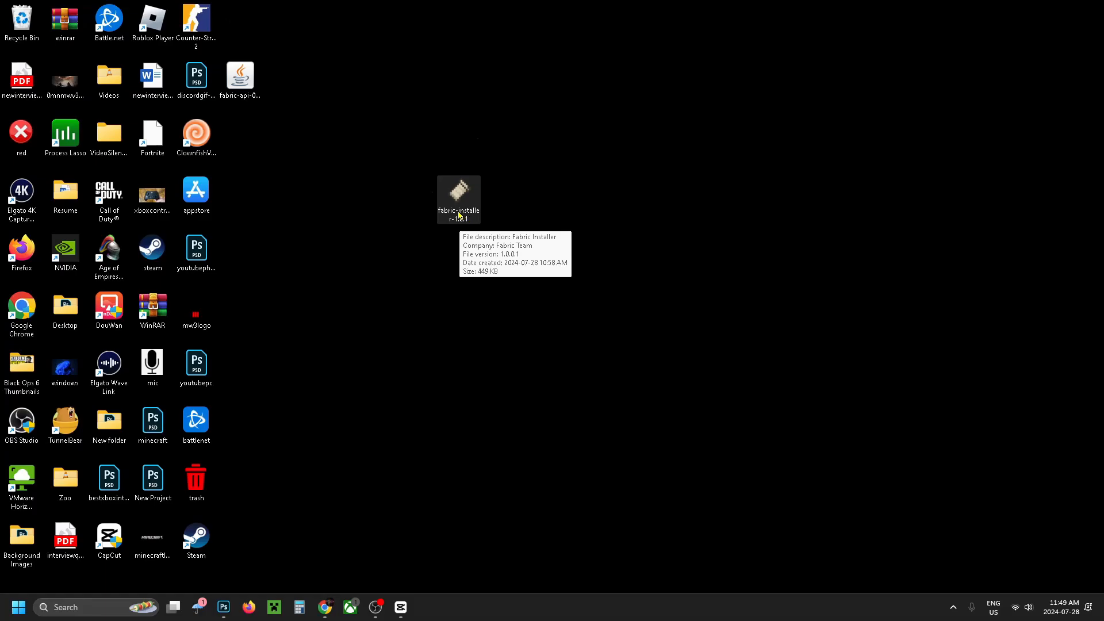
# Run fabric-installer and install Loader 0.15.11 for Minecraft 1.21 with a launcher profile.
pyautogui.doubleClick(458, 199)
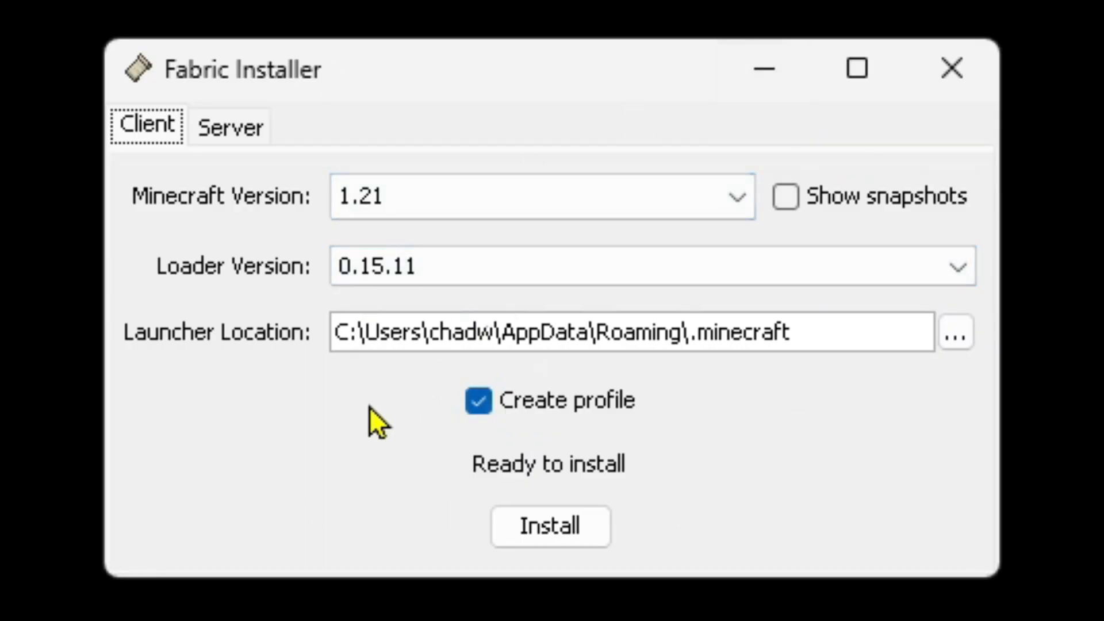
pyautogui.moveTo(338, 219)
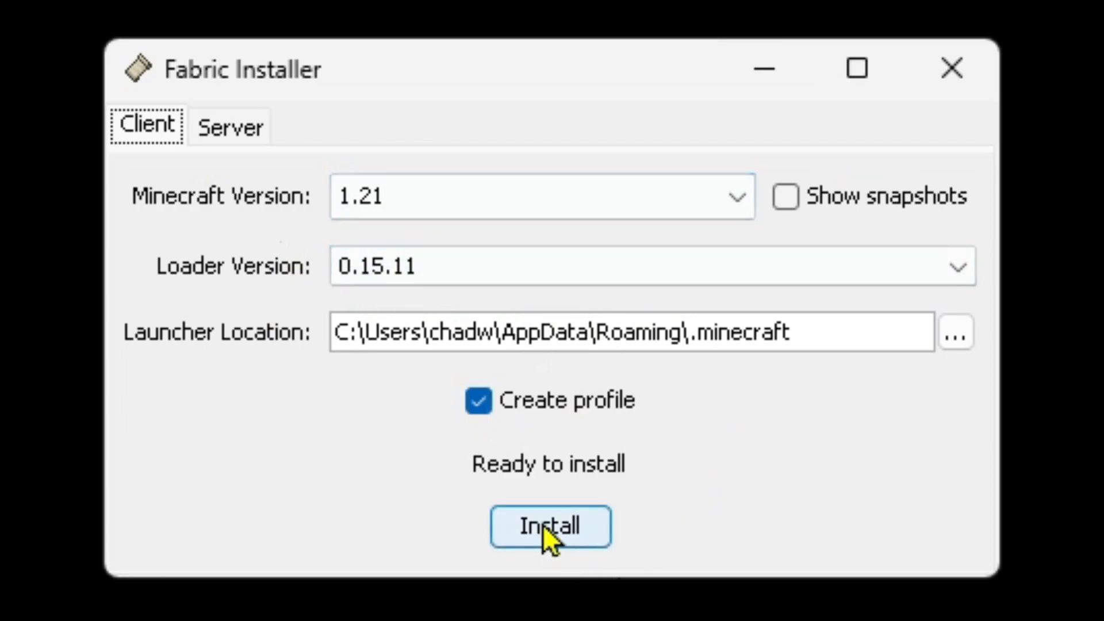
pyautogui.click(549, 526)
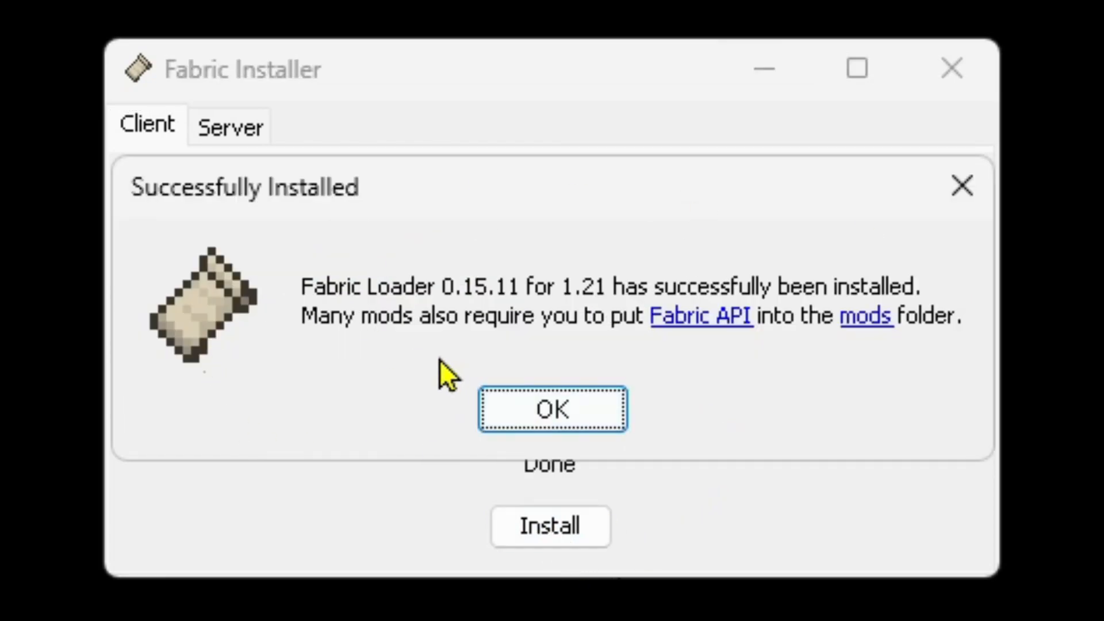
pyautogui.moveTo(539, 345)
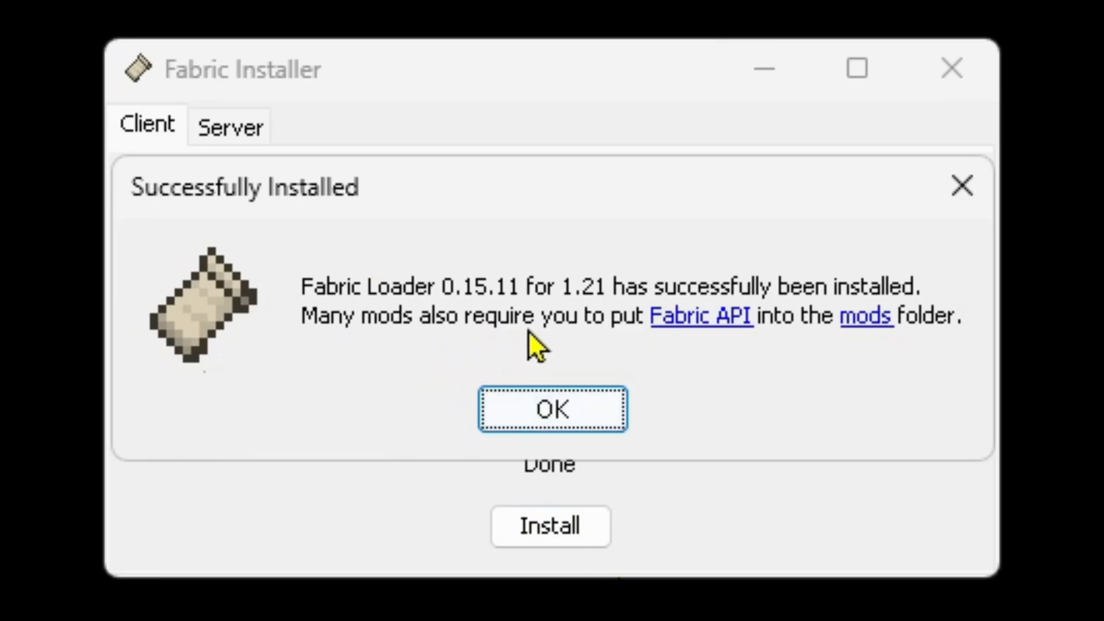
pyautogui.moveTo(750, 352)
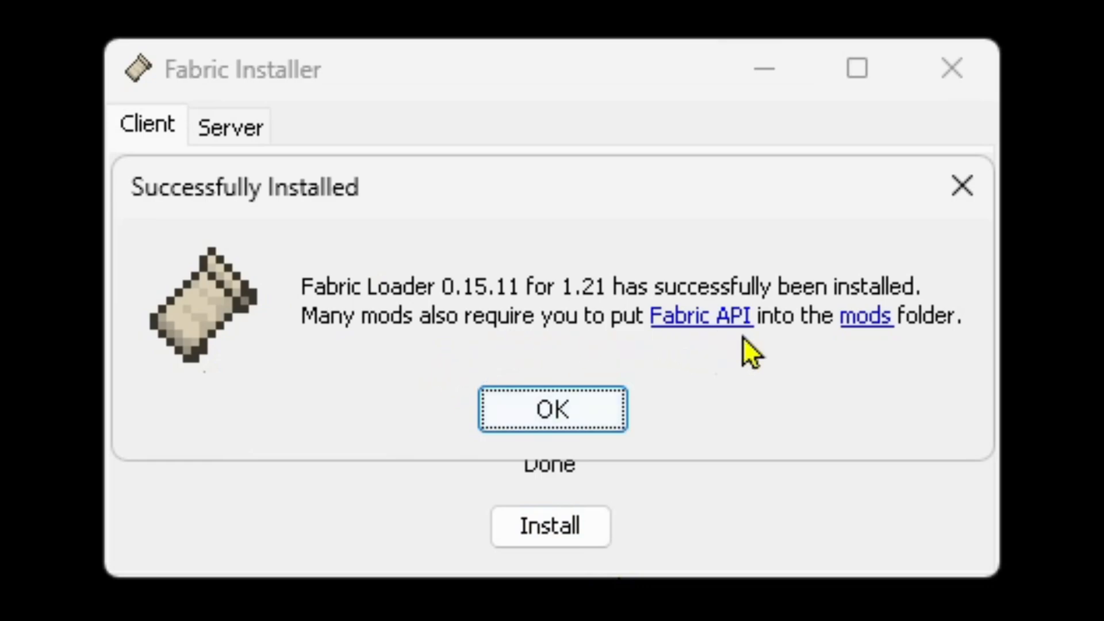
pyautogui.moveTo(921, 341)
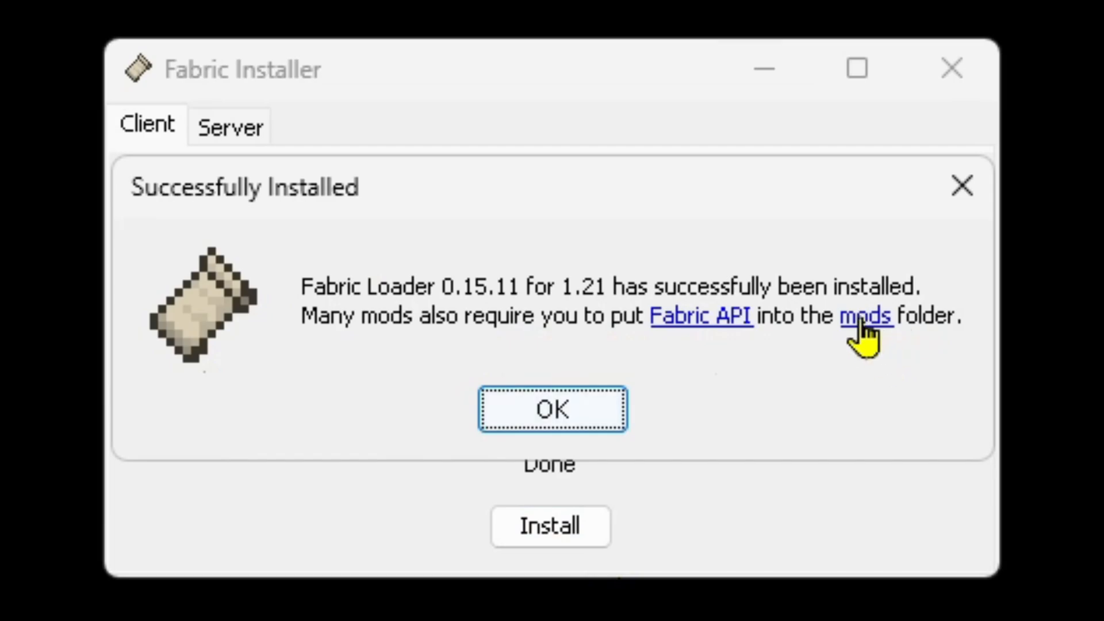
pyautogui.click(865, 316)
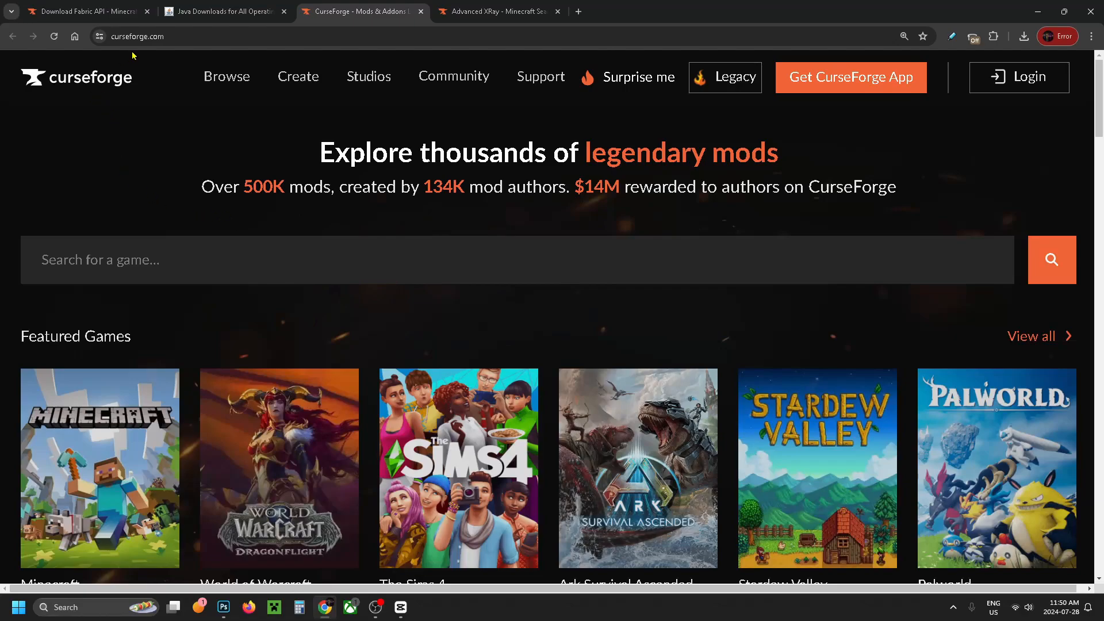
pyautogui.moveTo(302, 206)
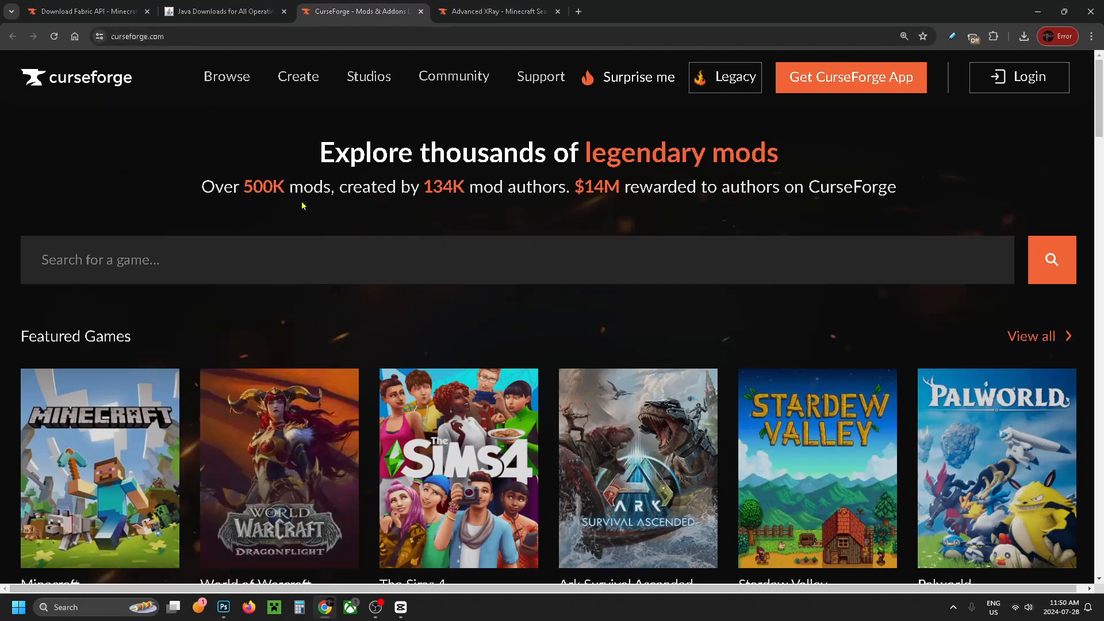
# Open the Minecraft tile under CurseForge's Featured Games to browse Minecraft mods.
pyautogui.scroll(-3)
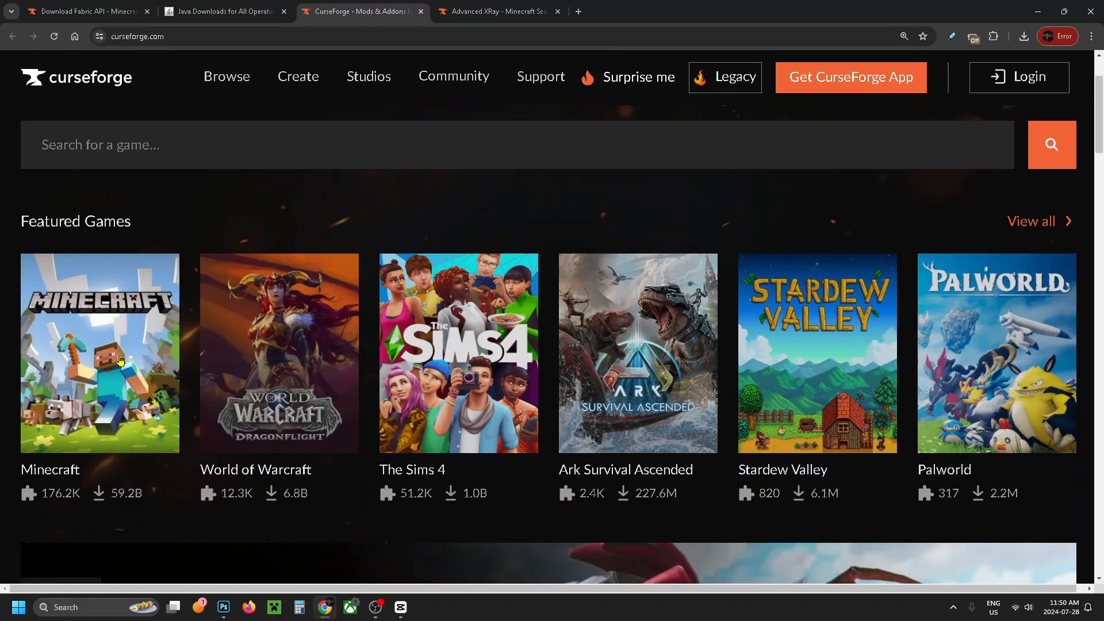
pyautogui.click(100, 352)
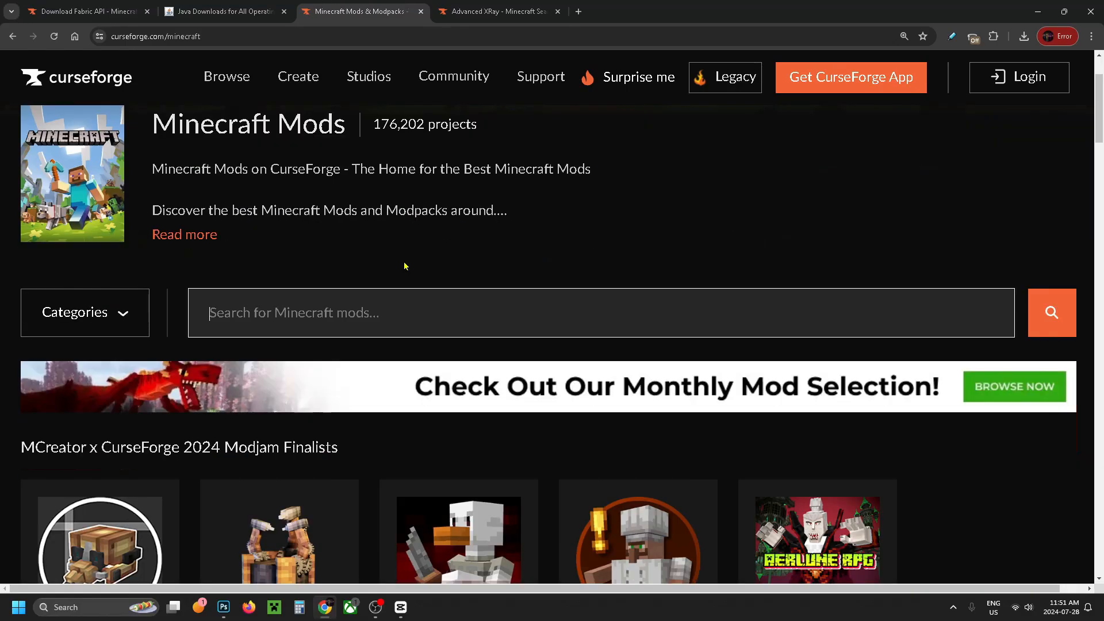
# Search mods for 'advanced xray' and open Advanced XRay (Fabric Edition) by ErrorMikey.
pyautogui.scroll(-3)
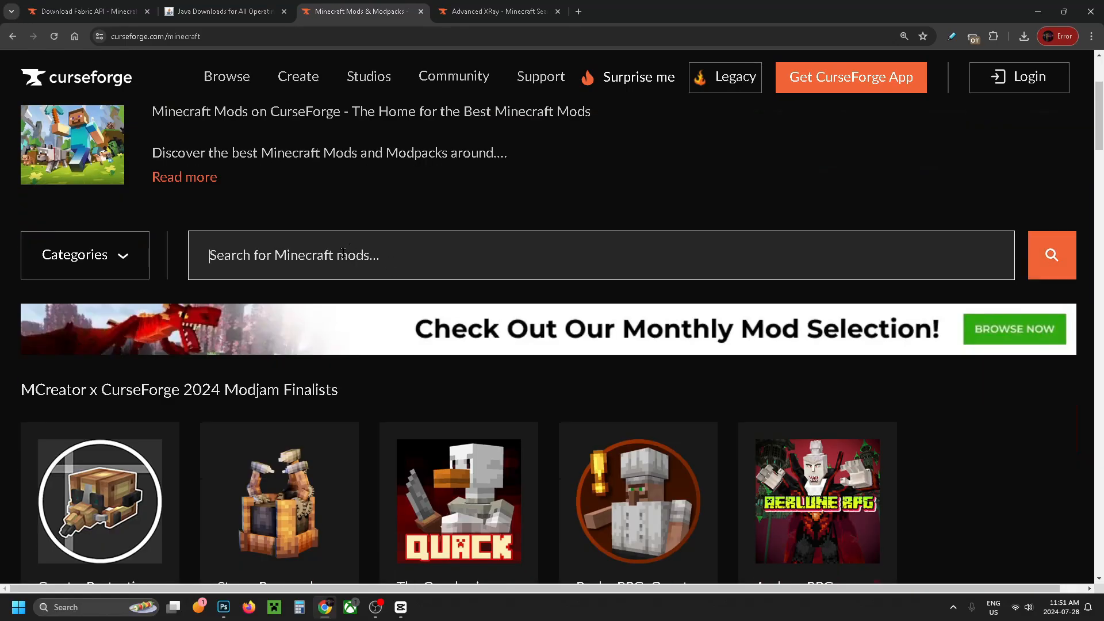
pyautogui.write('advanced xray')
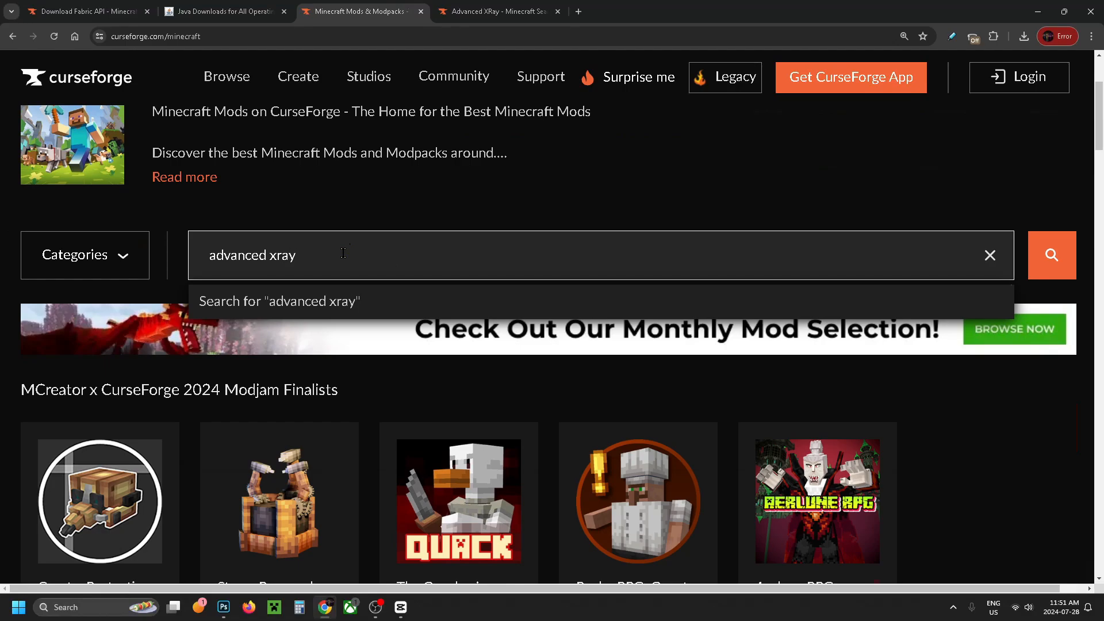
pyautogui.click(1051, 255)
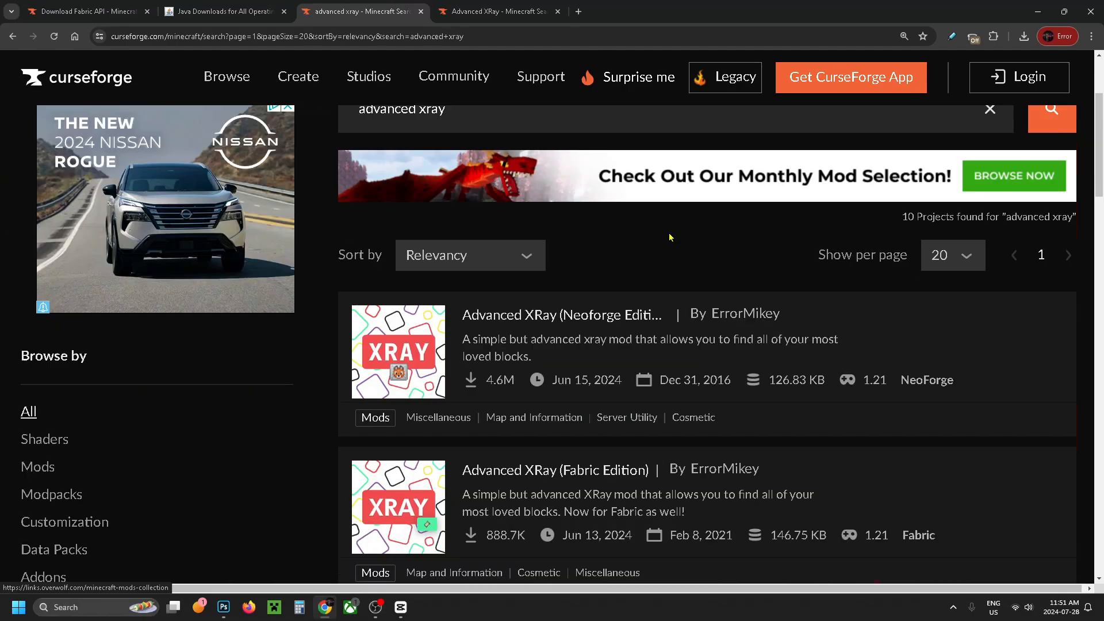
pyautogui.scroll(-3)
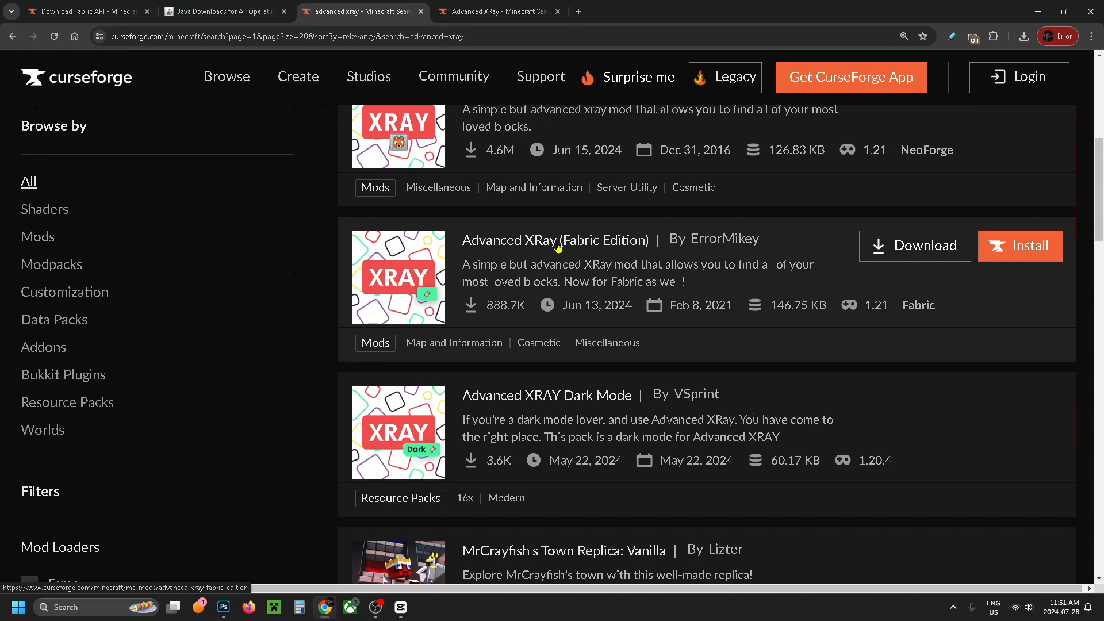
pyautogui.click(554, 240)
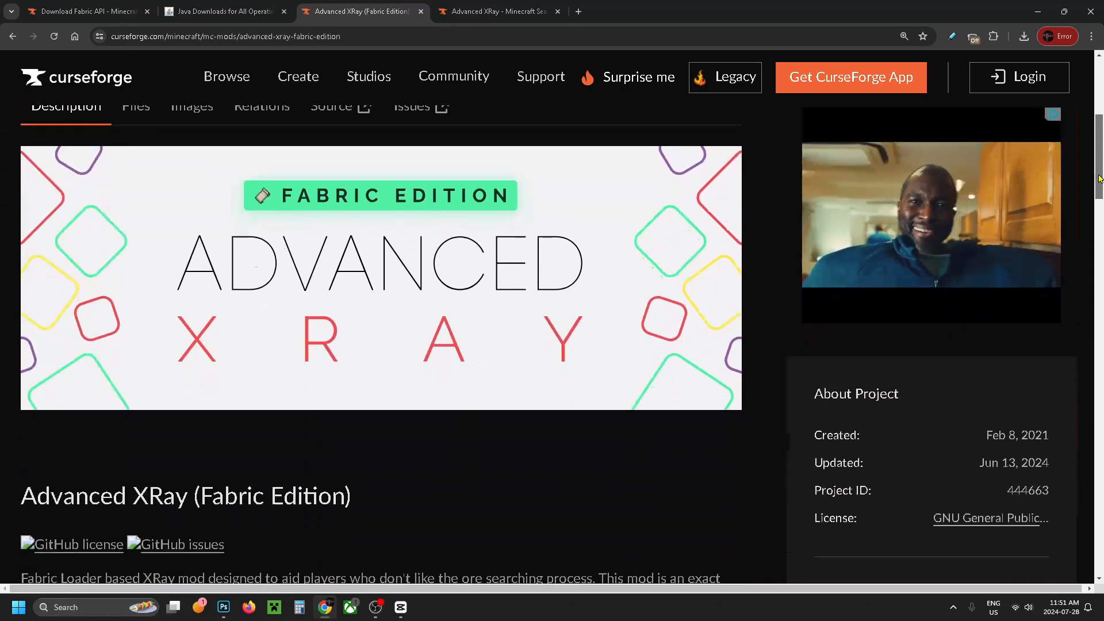
pyautogui.scroll(-3)
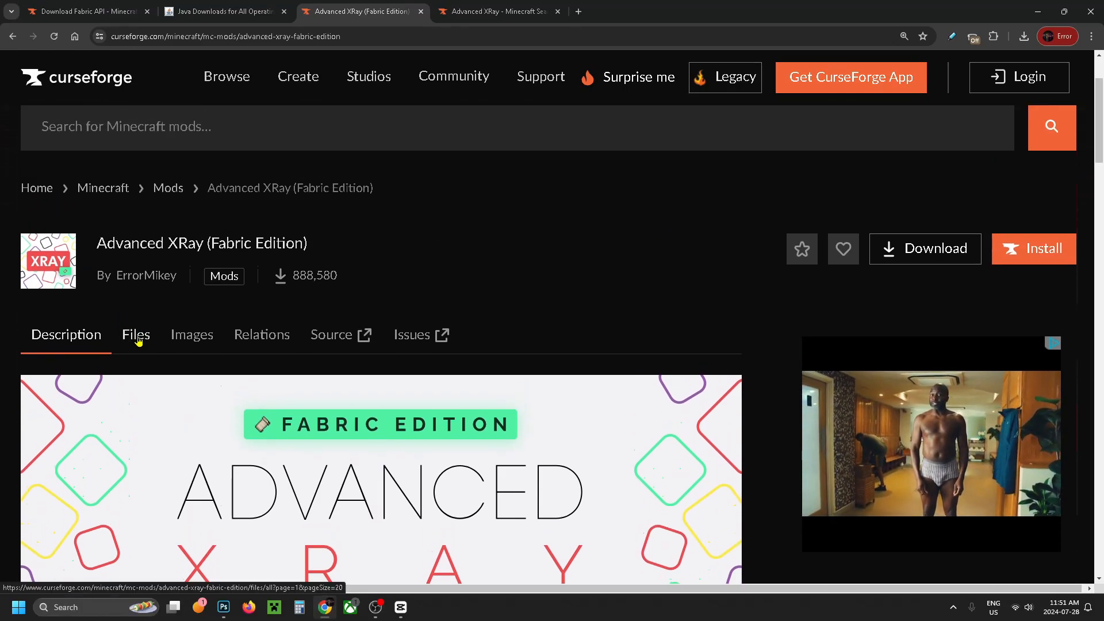
# Filter the Advanced XRay files to game version 1.21 and the Fabric loader.
pyautogui.click(136, 333)
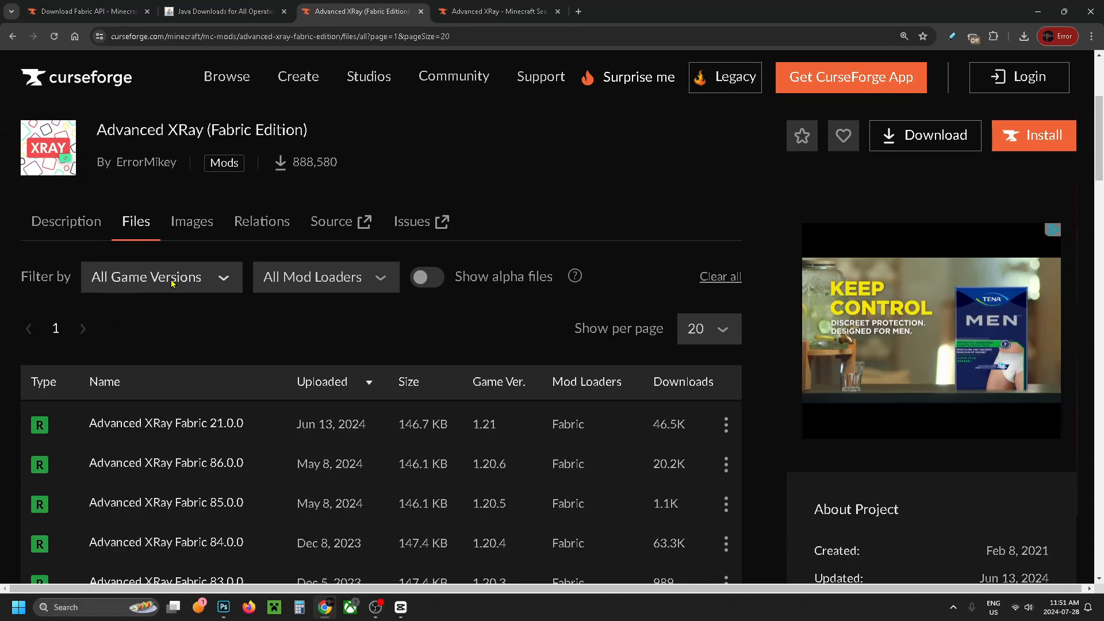
pyautogui.click(161, 276)
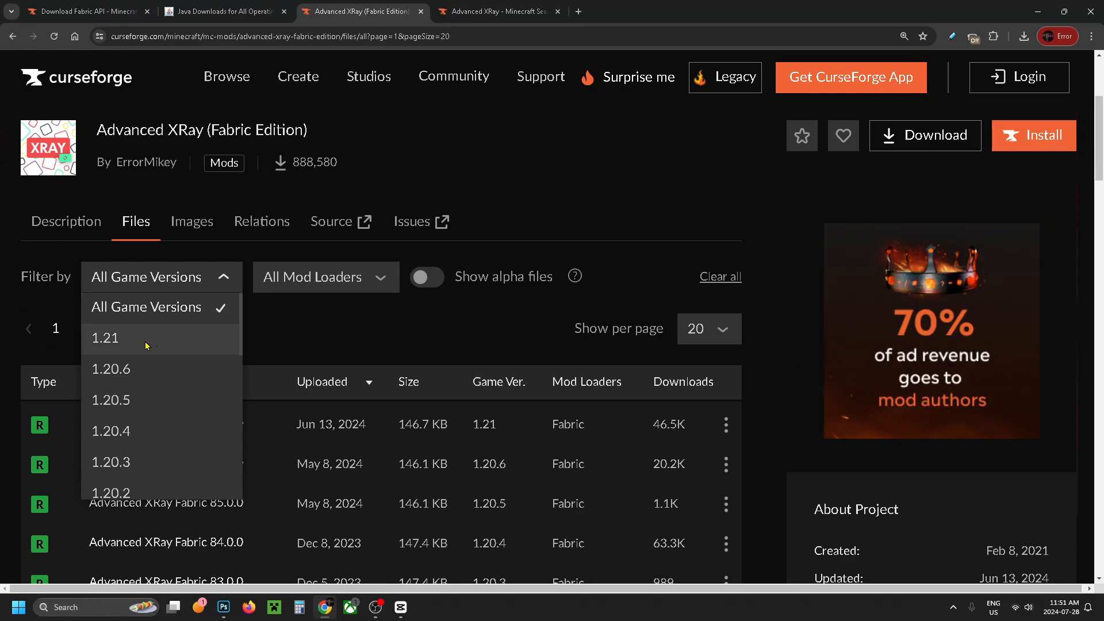
pyautogui.click(104, 338)
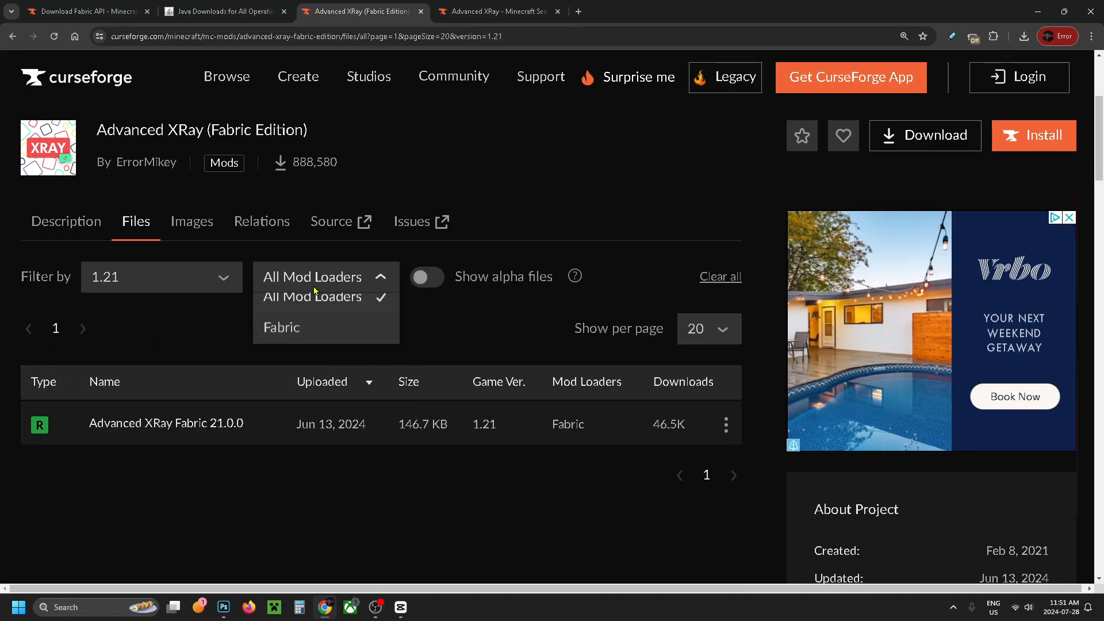
pyautogui.click(281, 327)
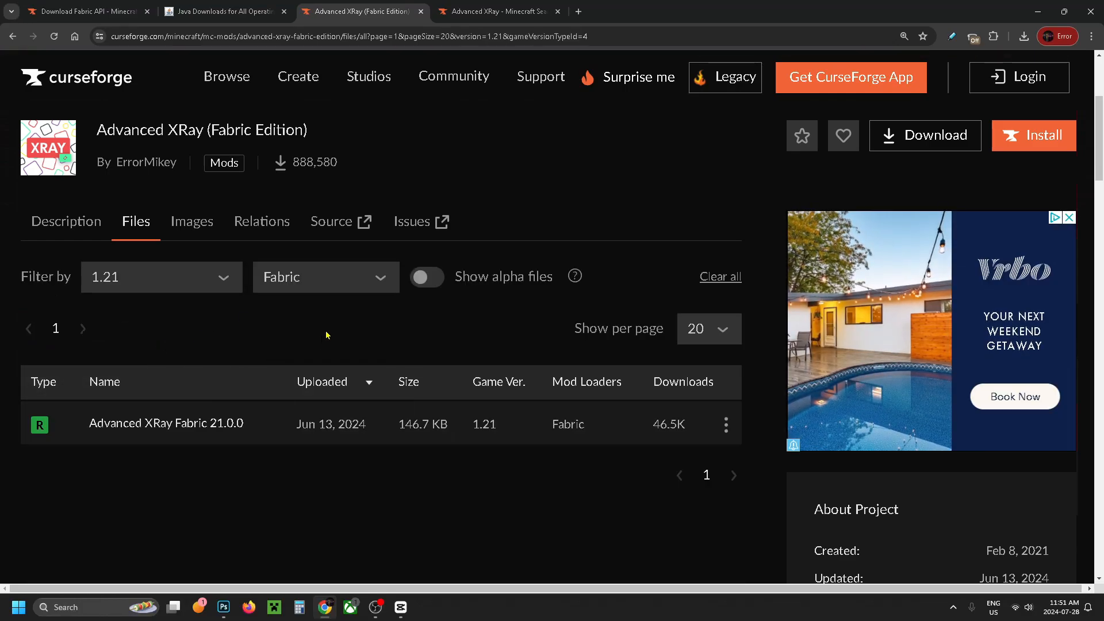
# Download and save the Advanced XRay Fabric 21.0.0 jar.
pyautogui.scroll(-3)
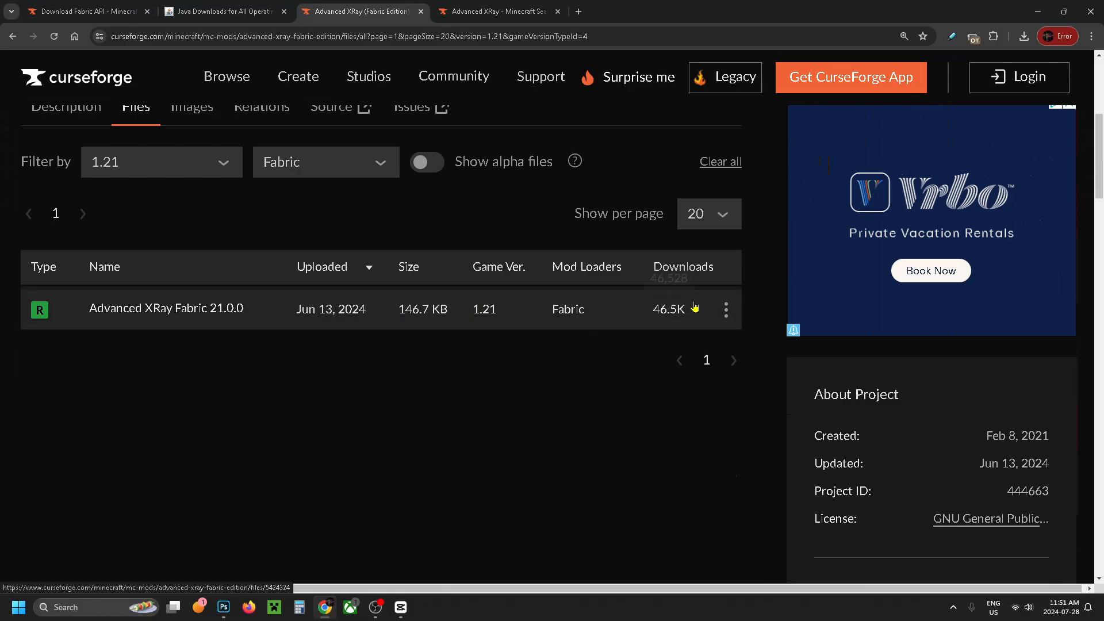
pyautogui.click(725, 309)
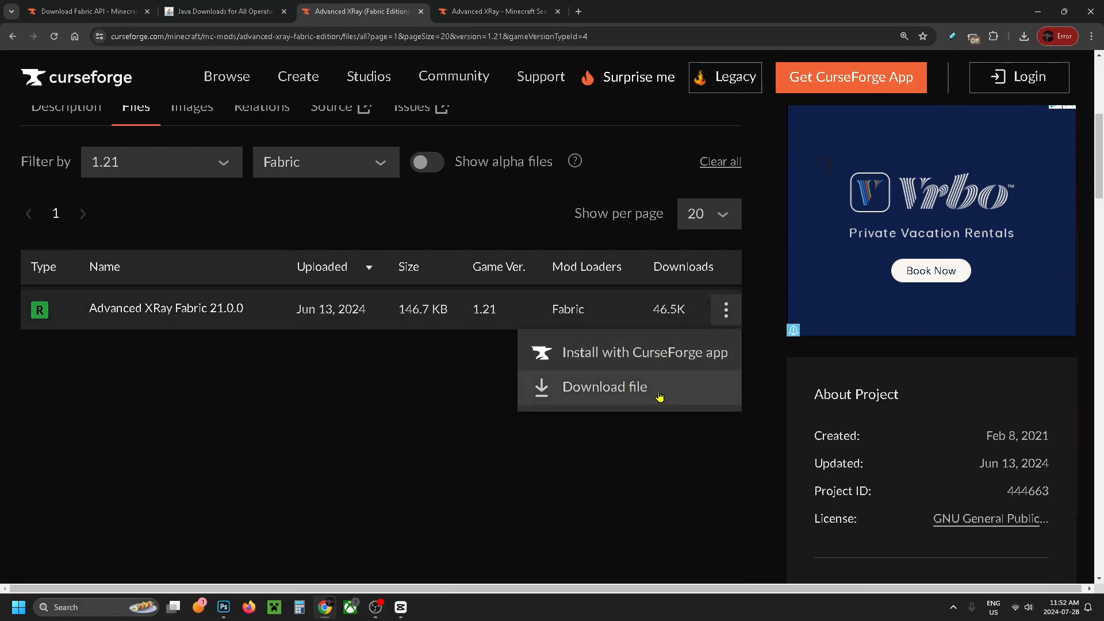
pyautogui.click(604, 386)
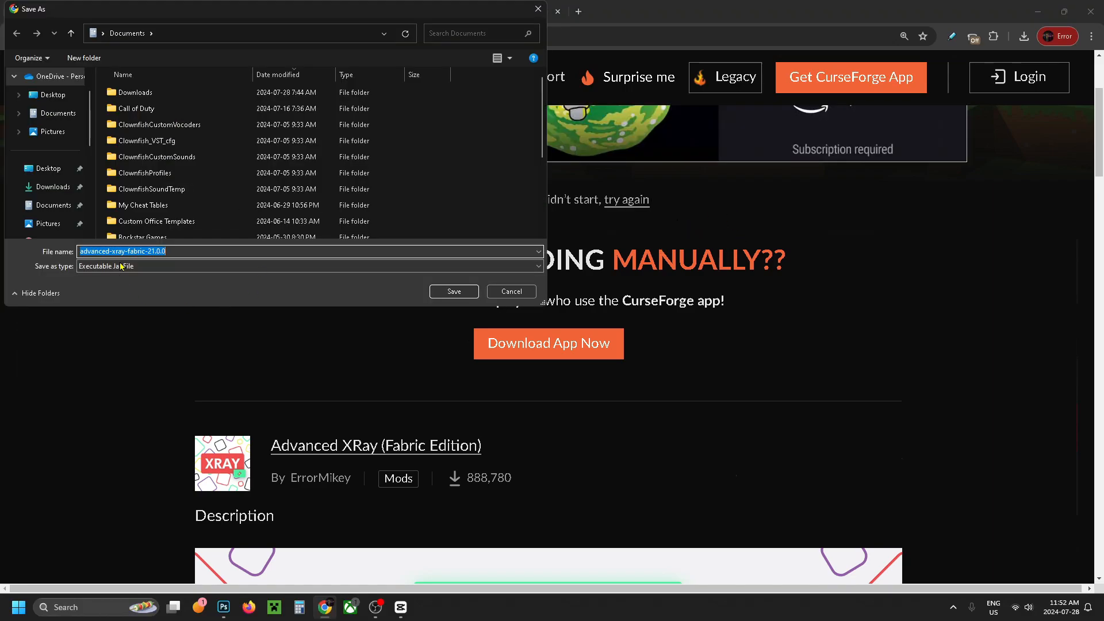
pyautogui.click(48, 169)
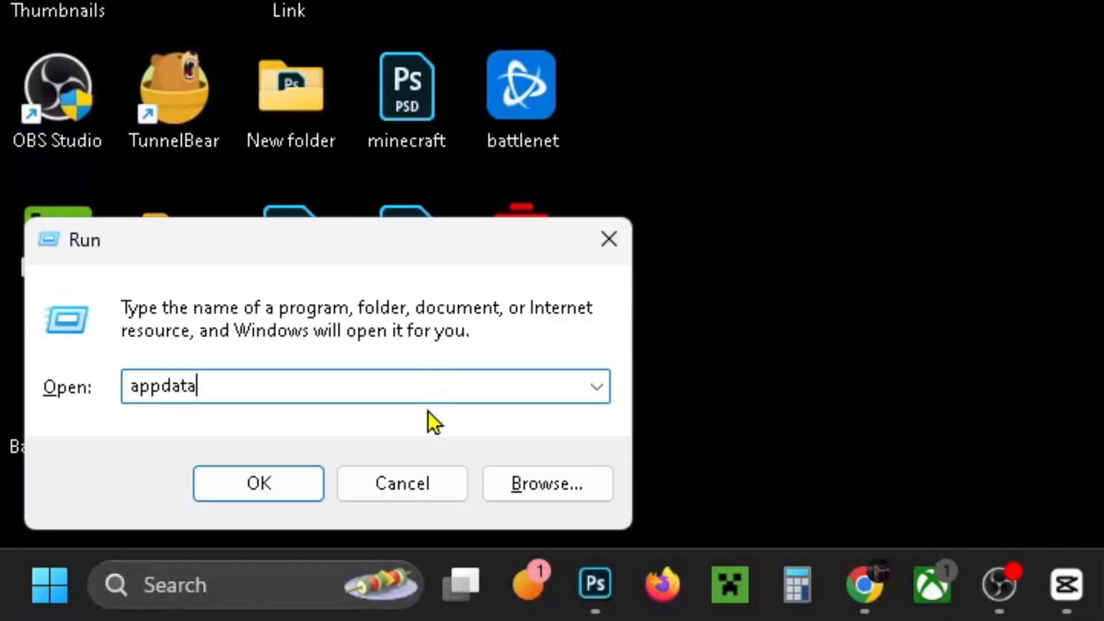
# Go from AppData into Roaming, find .minecraft by searching 'minec', and open its mods folder.
pyautogui.click(258, 483)
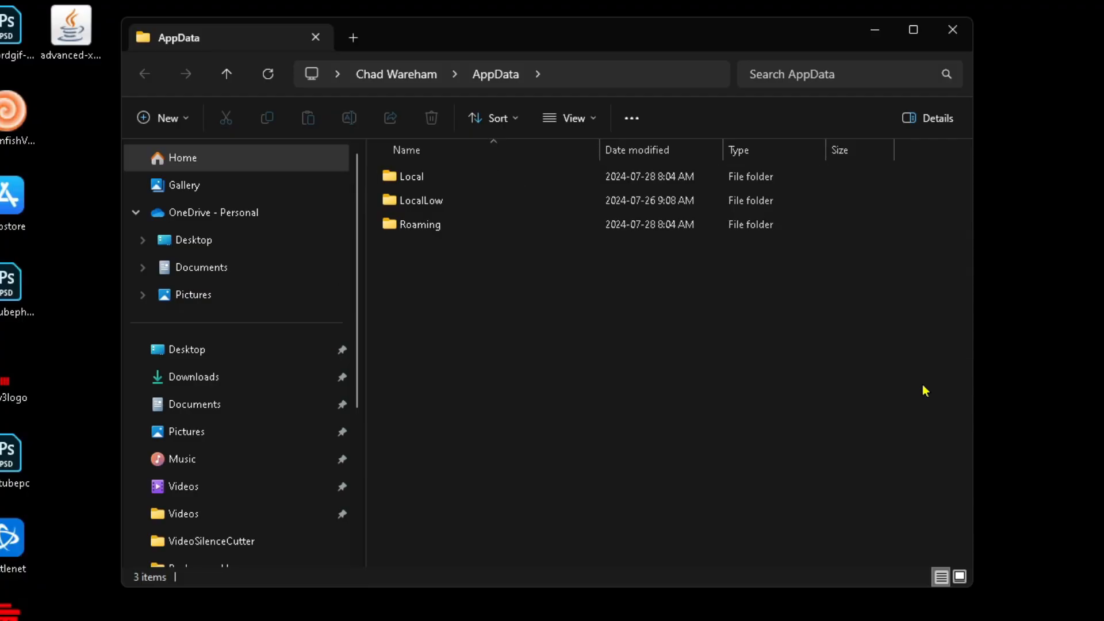
pyautogui.doubleClick(419, 224)
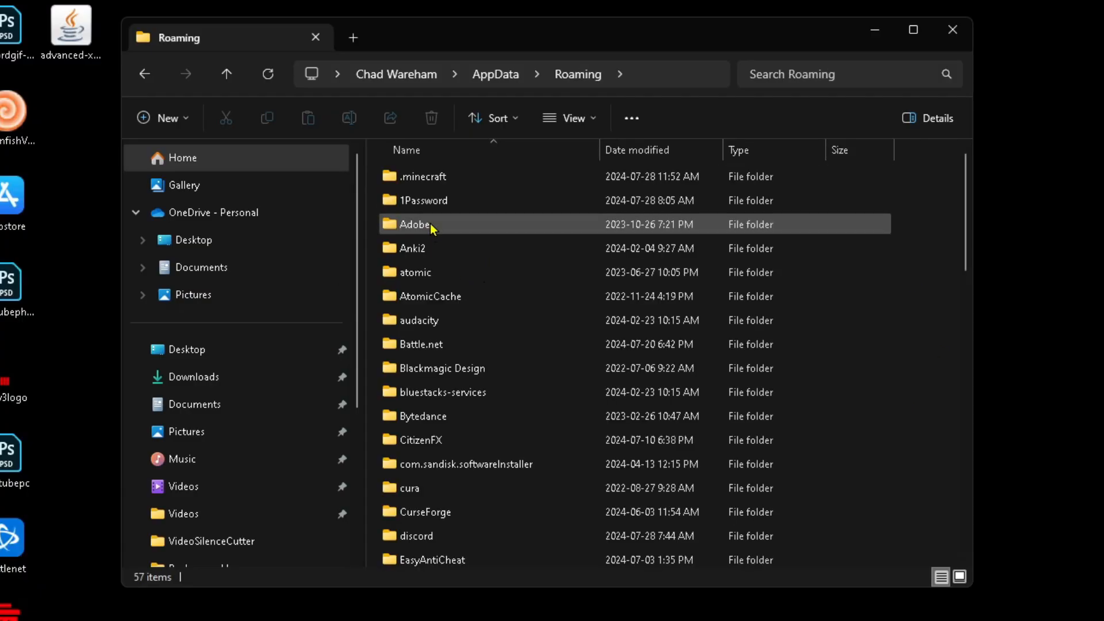
pyautogui.click(809, 75)
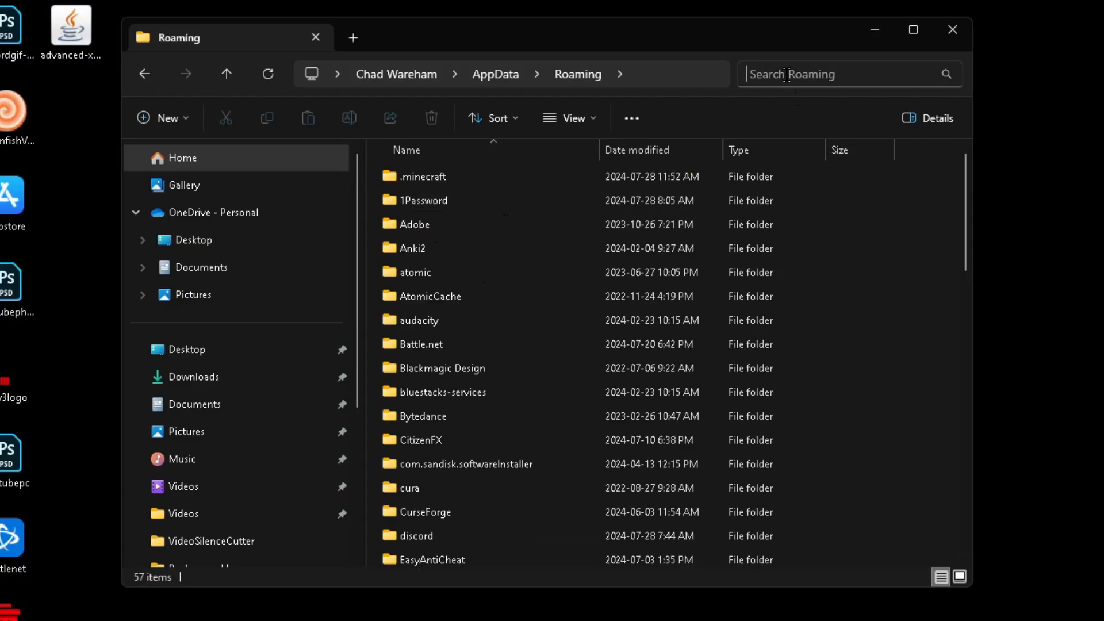
pyautogui.write('minec')
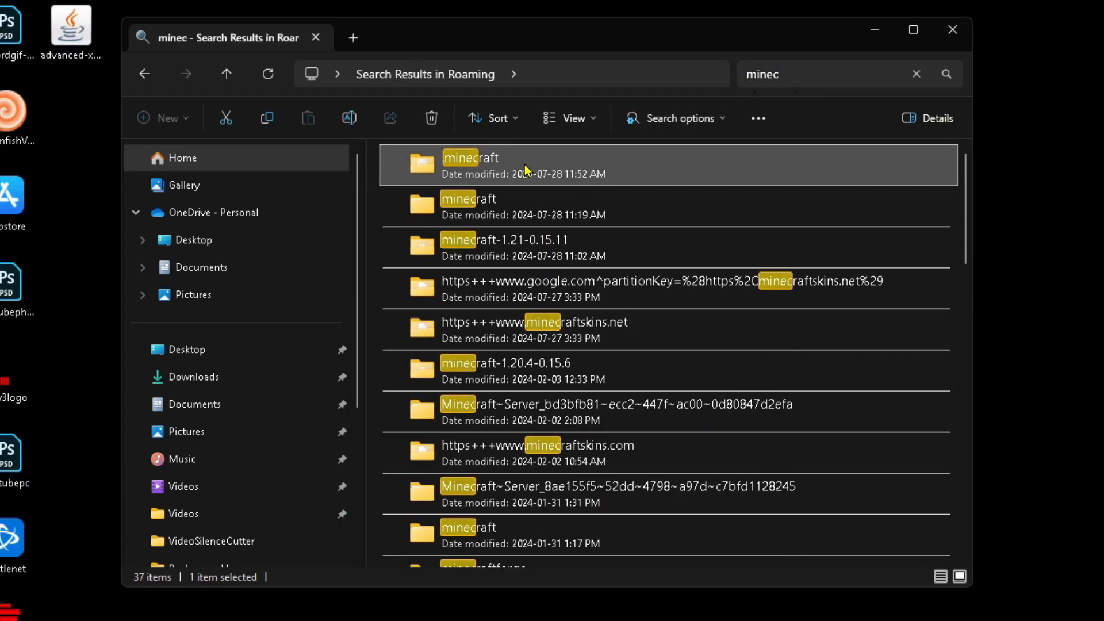
pyautogui.doubleClick(469, 157)
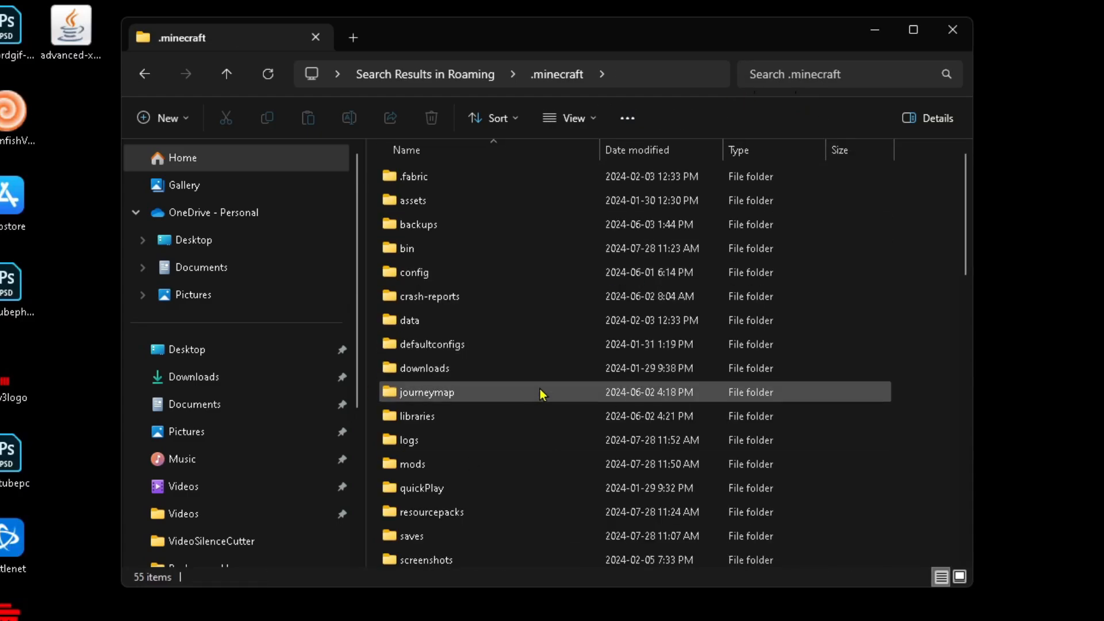
pyautogui.scroll(-3)
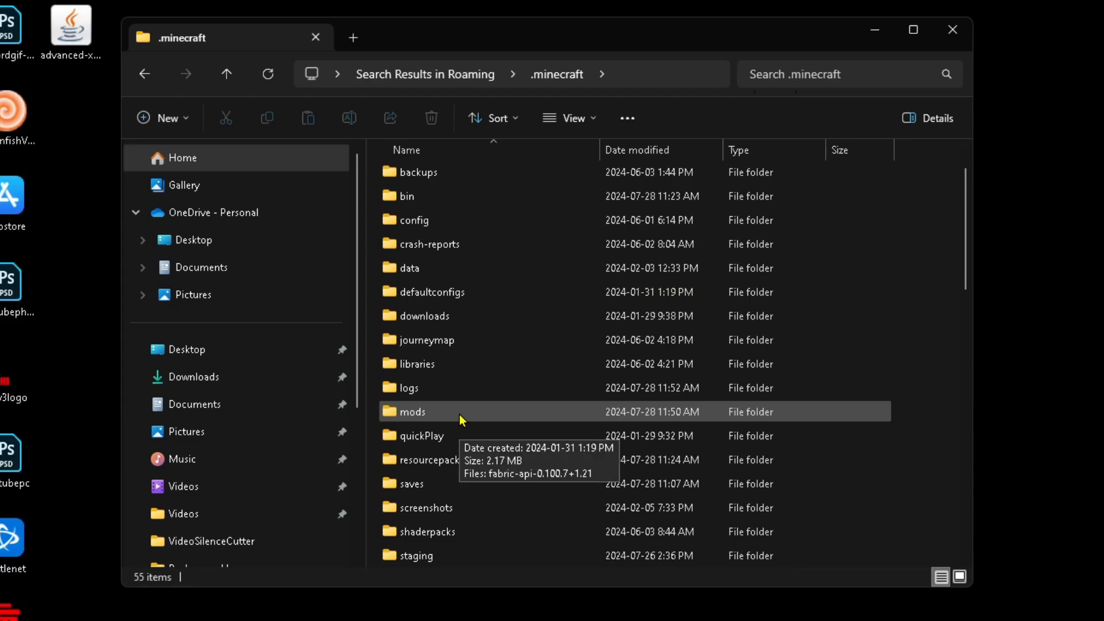
pyautogui.doubleClick(411, 411)
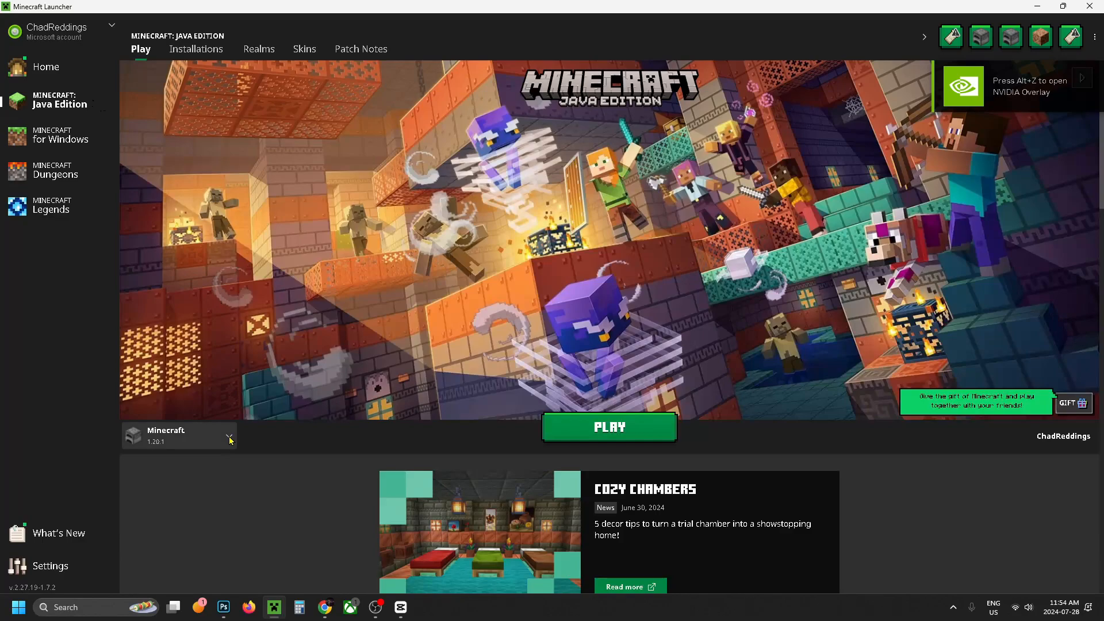
# Select the fabric-loader-1.21 installation in Minecraft Launcher and launch it.
pyautogui.click(229, 438)
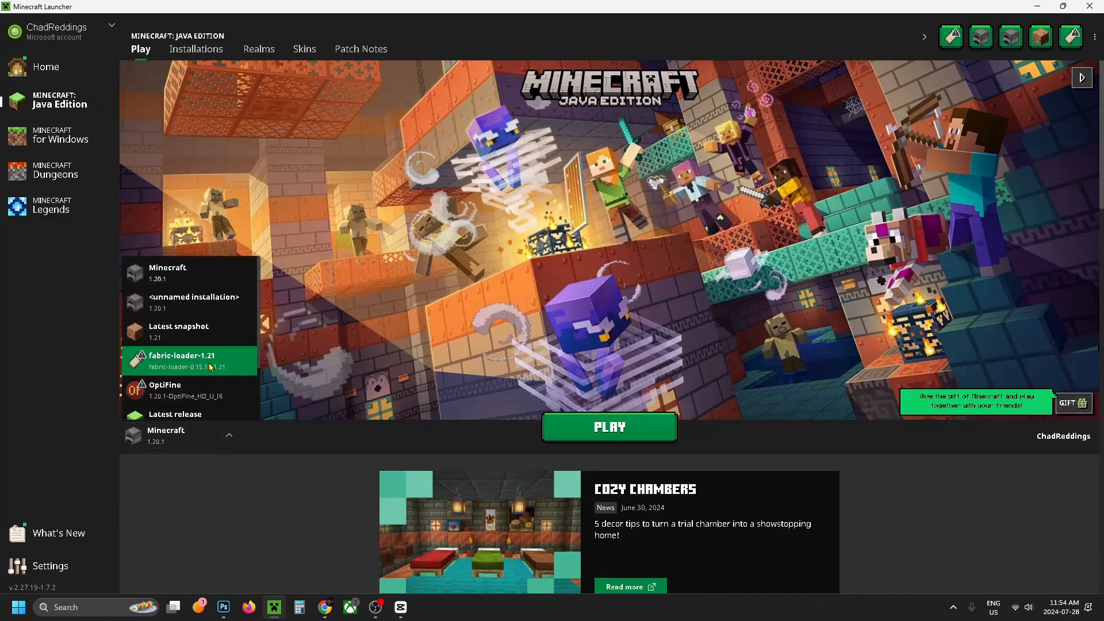
pyautogui.moveTo(211, 366)
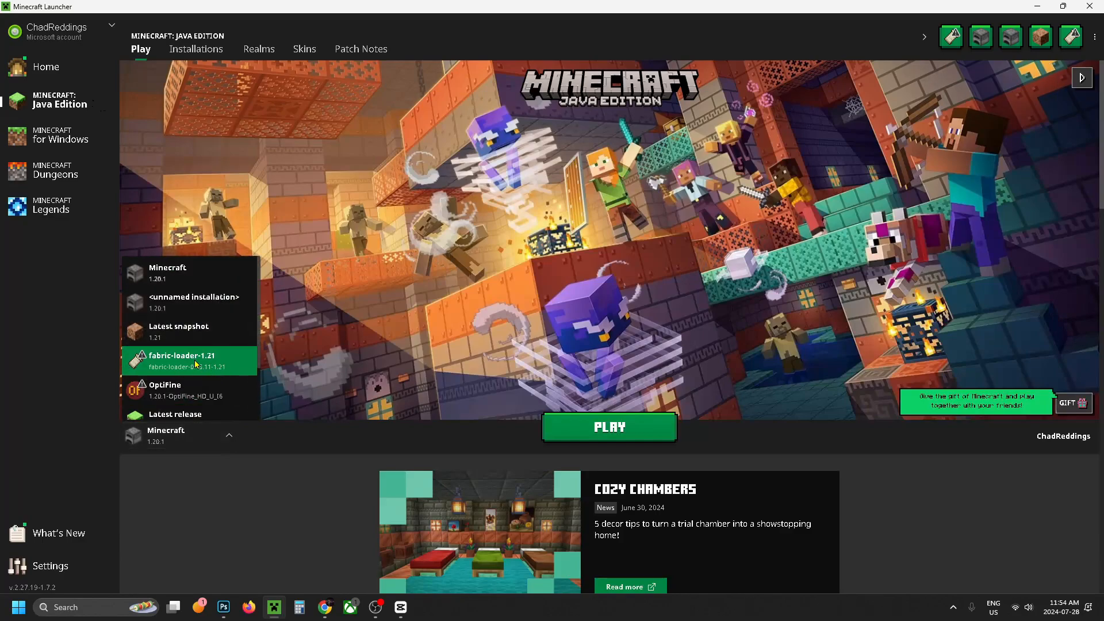
pyautogui.click(189, 361)
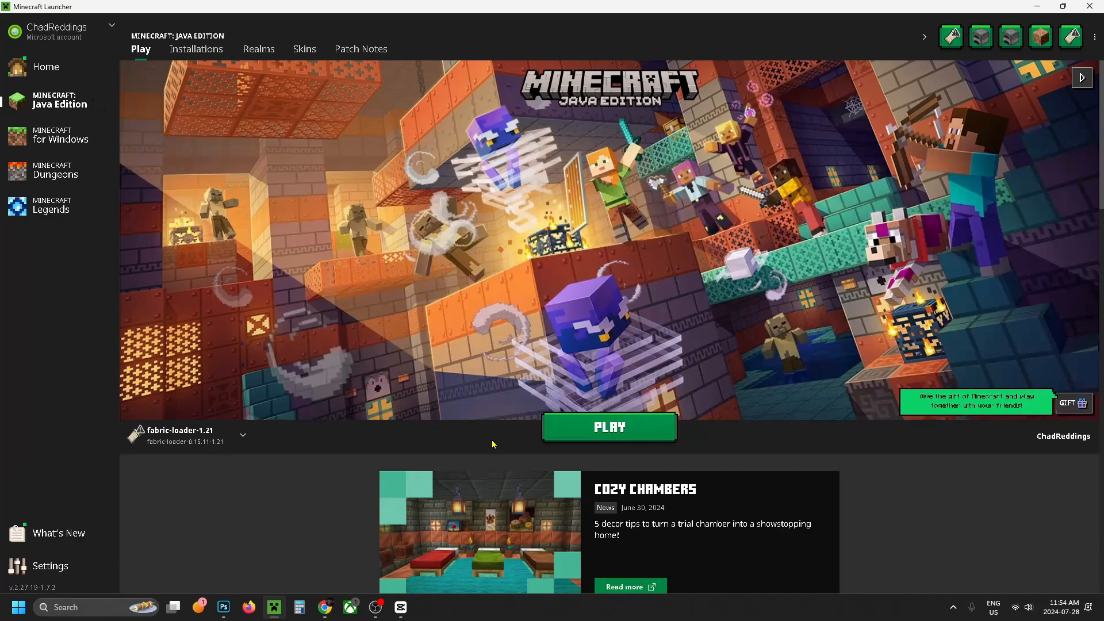
pyautogui.click(607, 427)
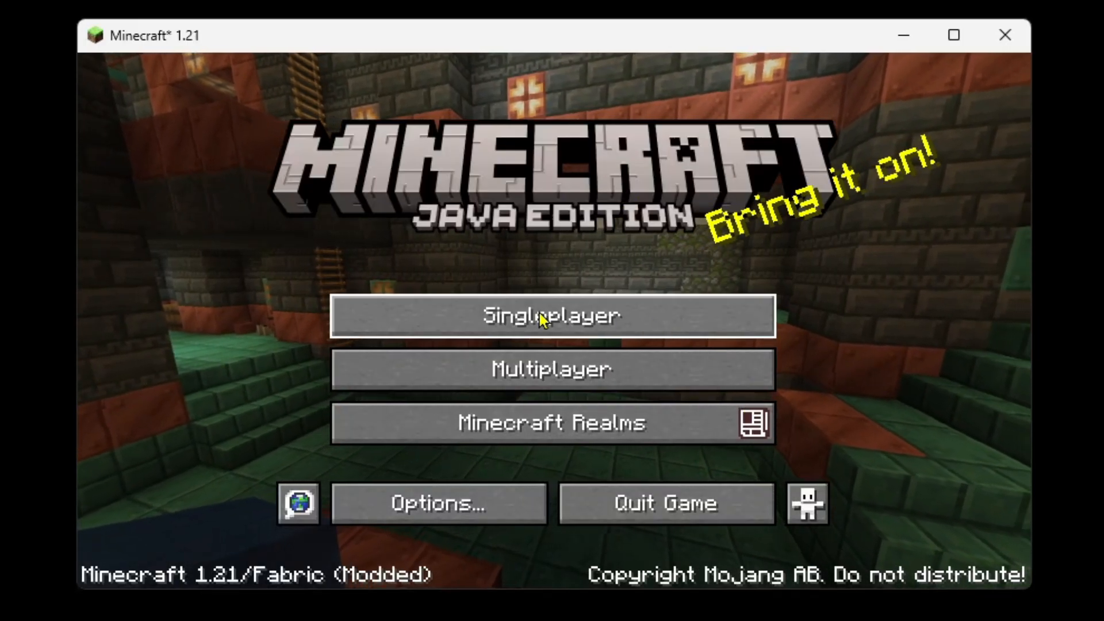
# Load a singleplayer world, scroll through the XRay ore list, and close the XRay menu.
pyautogui.click(551, 315)
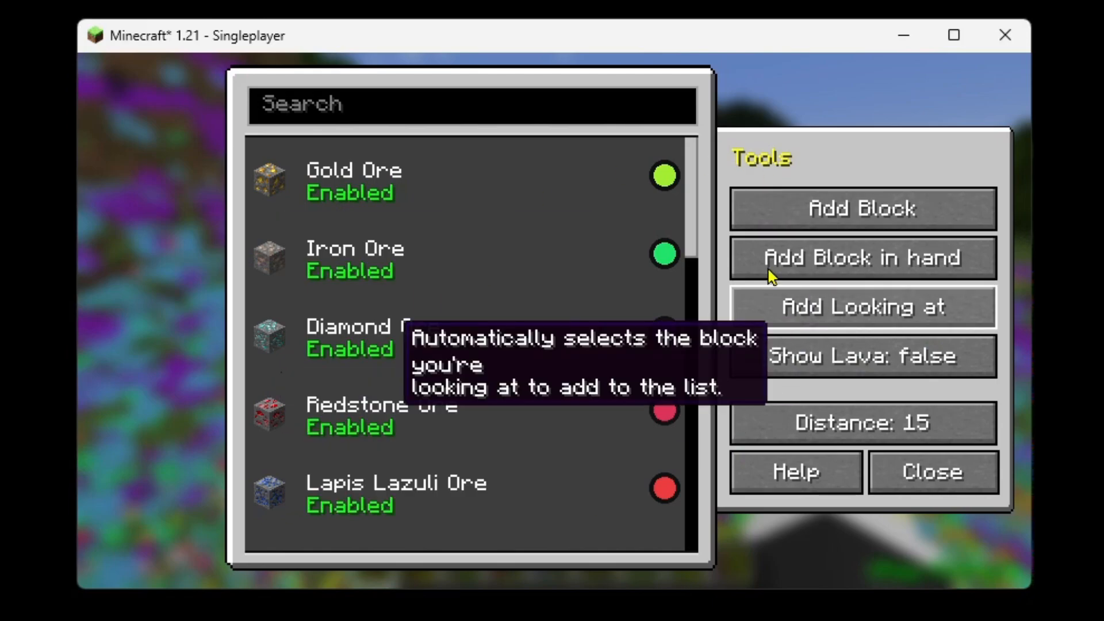
pyautogui.scroll(-3)
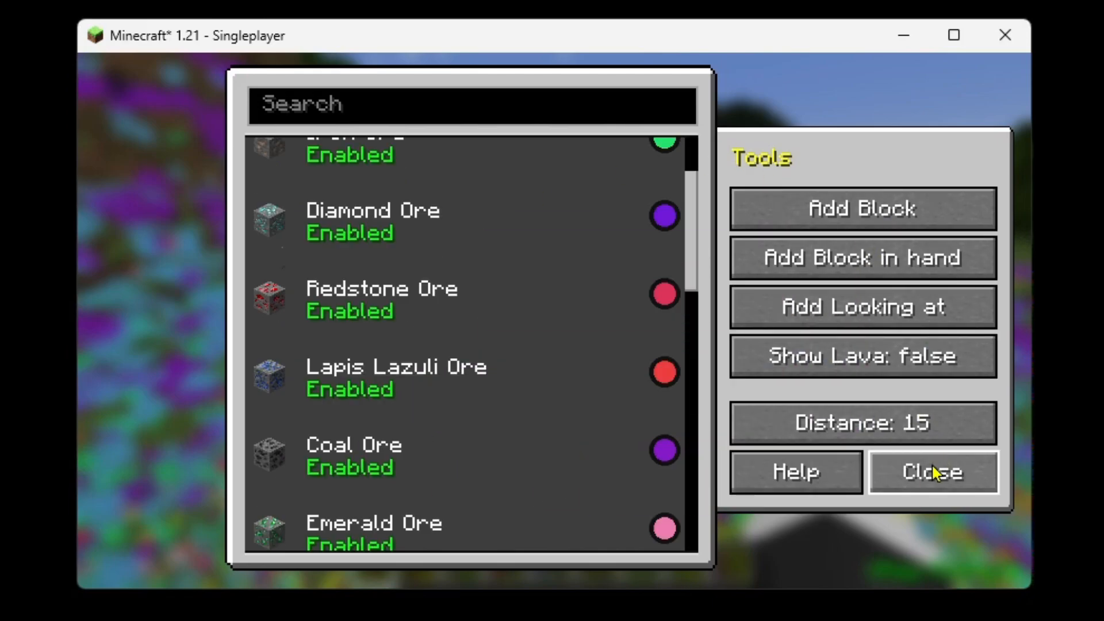
pyautogui.click(931, 471)
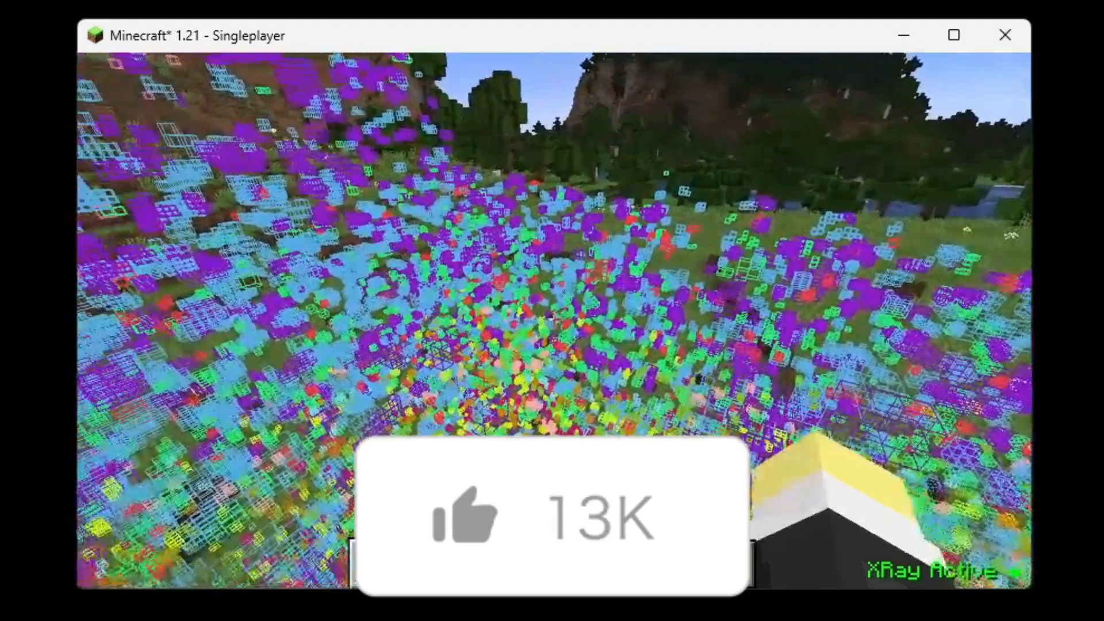